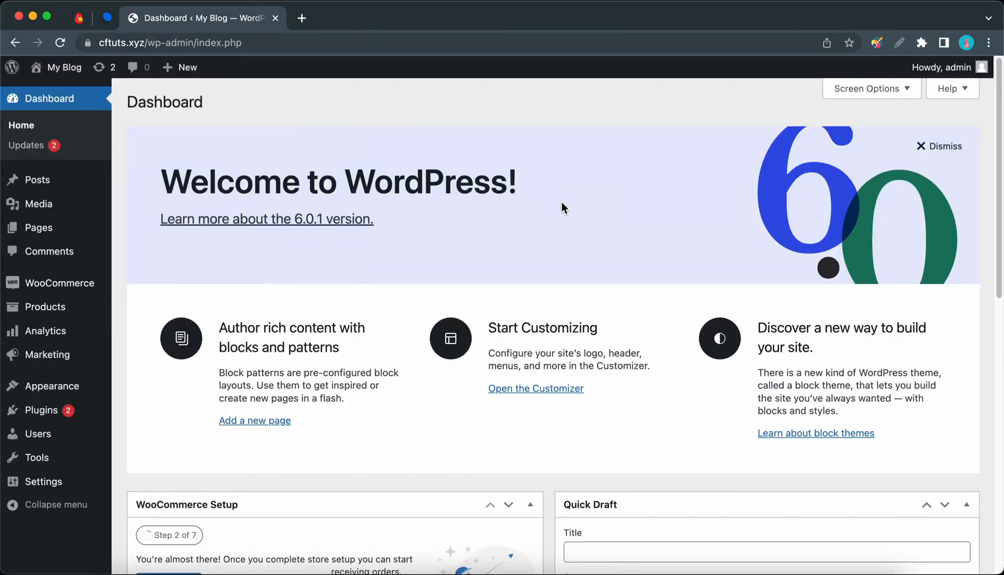
{"action": "mouse_move", "coordinate": [37, 481]}
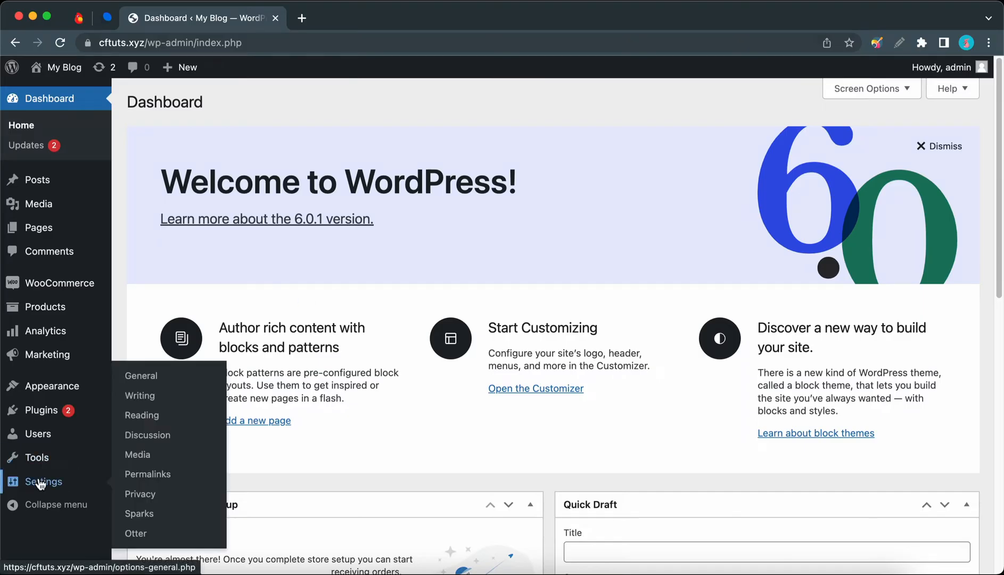
Reach the Sparks Options page from the Settings menu and scan its store modules
{"action": "left_click", "coordinate": [140, 513]}
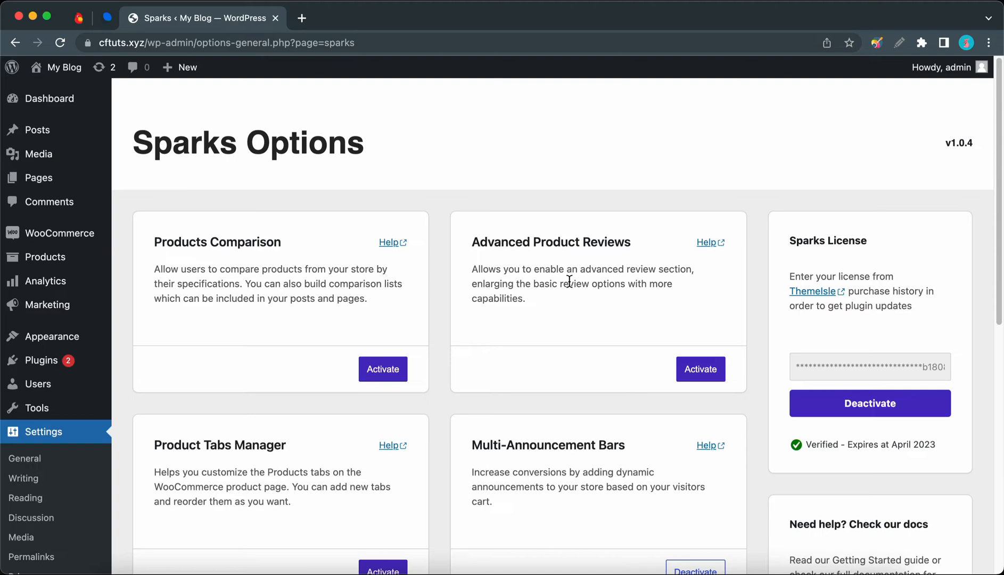
{"action": "scroll", "scroll_direction": "down", "scroll_amount": 3}
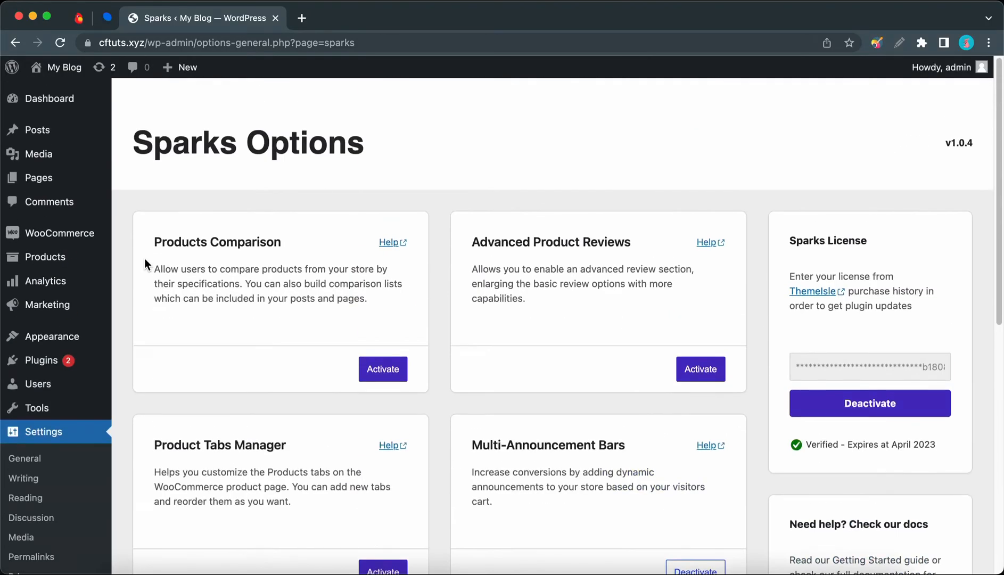
{"action": "mouse_move", "coordinate": [45, 256]}
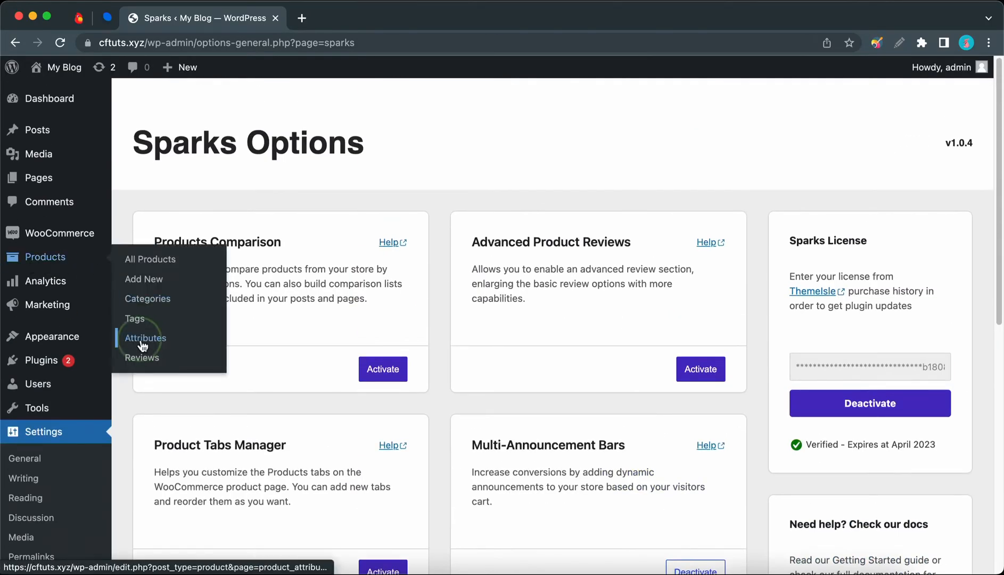
Add a 'Color' product attribute with Enable Archives ticked and Type set to Color
{"action": "left_click", "coordinate": [145, 338]}
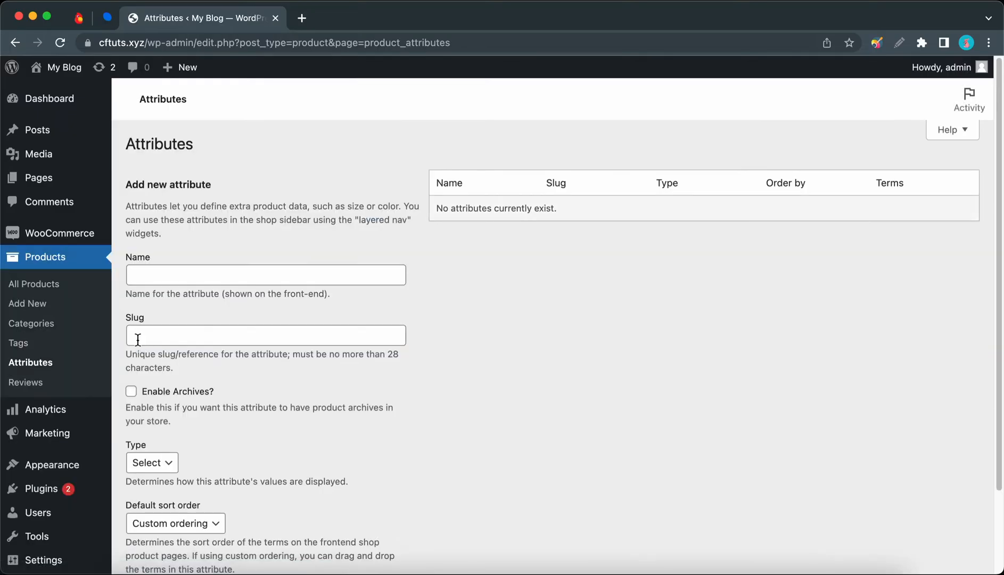
{"action": "left_click", "coordinate": [265, 275]}
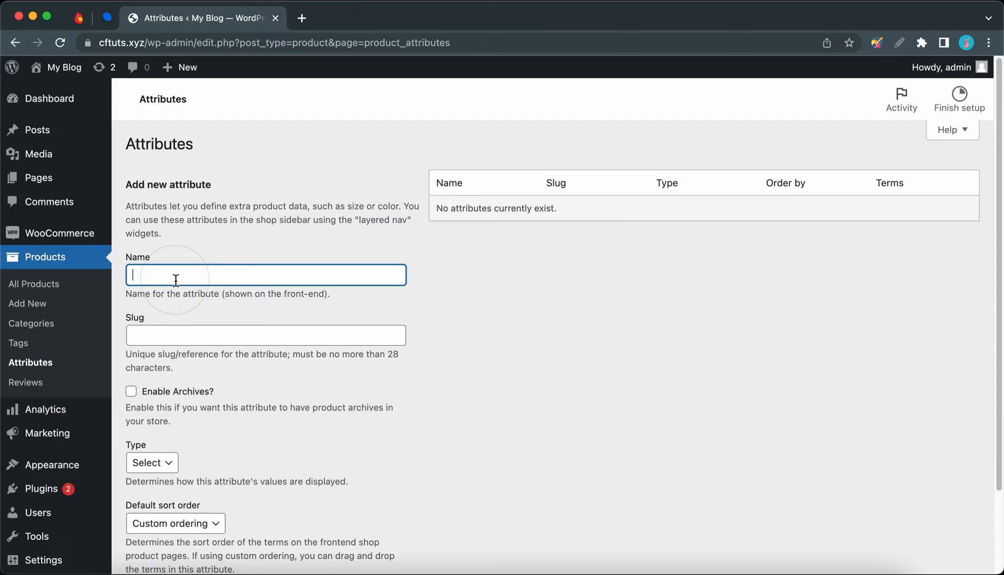
{"action": "type", "text": "Color"}
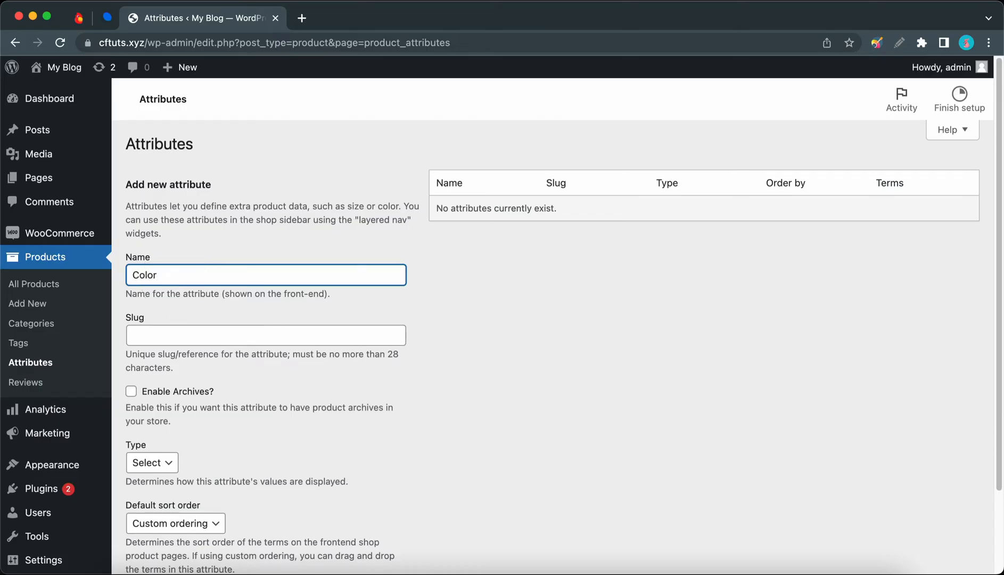
{"action": "mouse_move", "coordinate": [160, 390]}
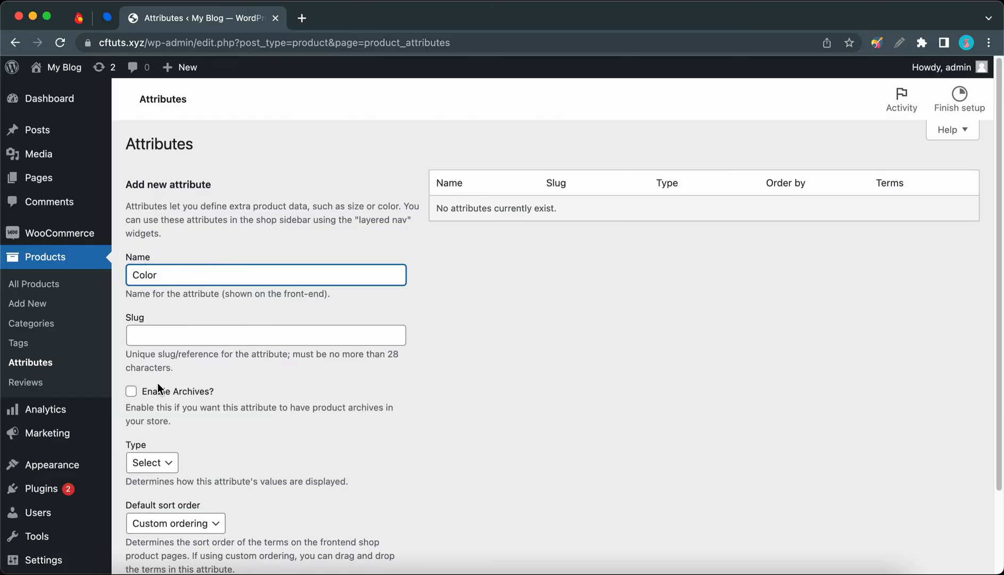
{"action": "mouse_move", "coordinate": [158, 391]}
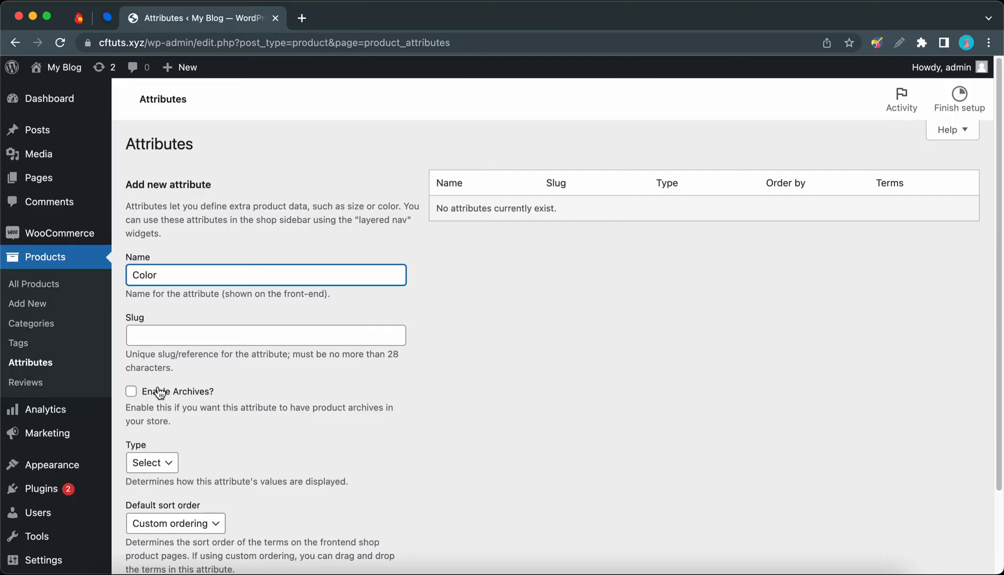
{"action": "left_click", "coordinate": [131, 391]}
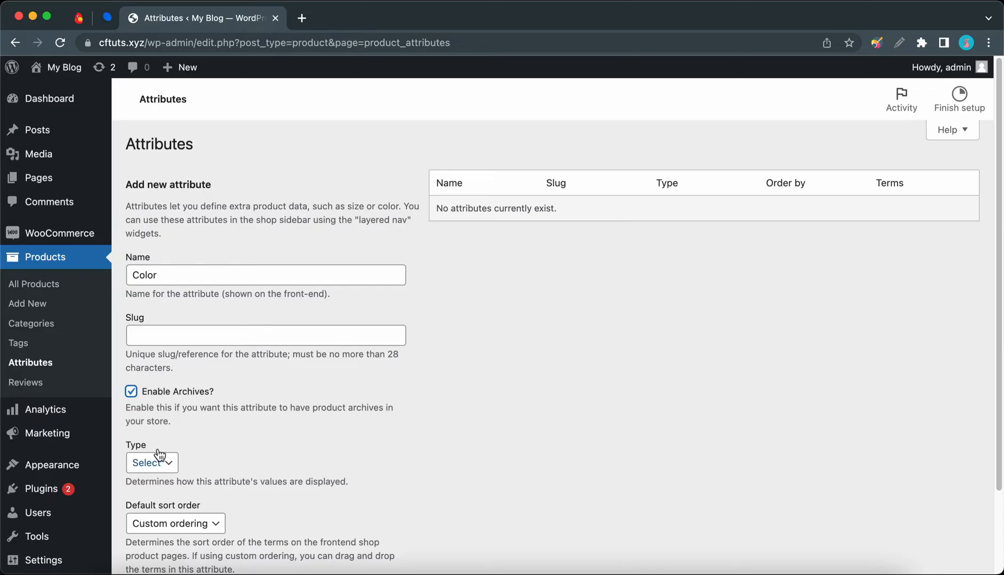
{"action": "left_click", "coordinate": [152, 462]}
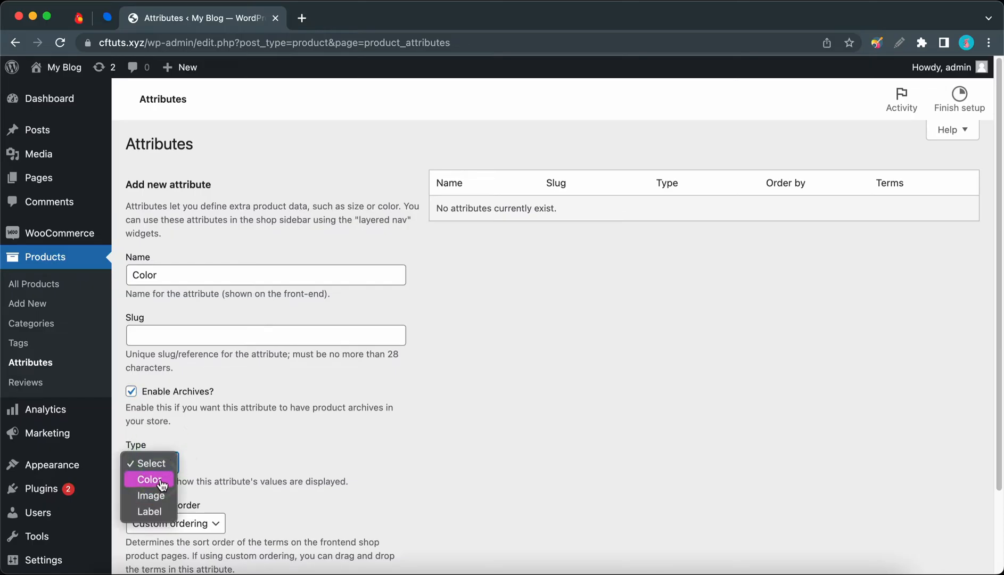
{"action": "left_click", "coordinate": [149, 479]}
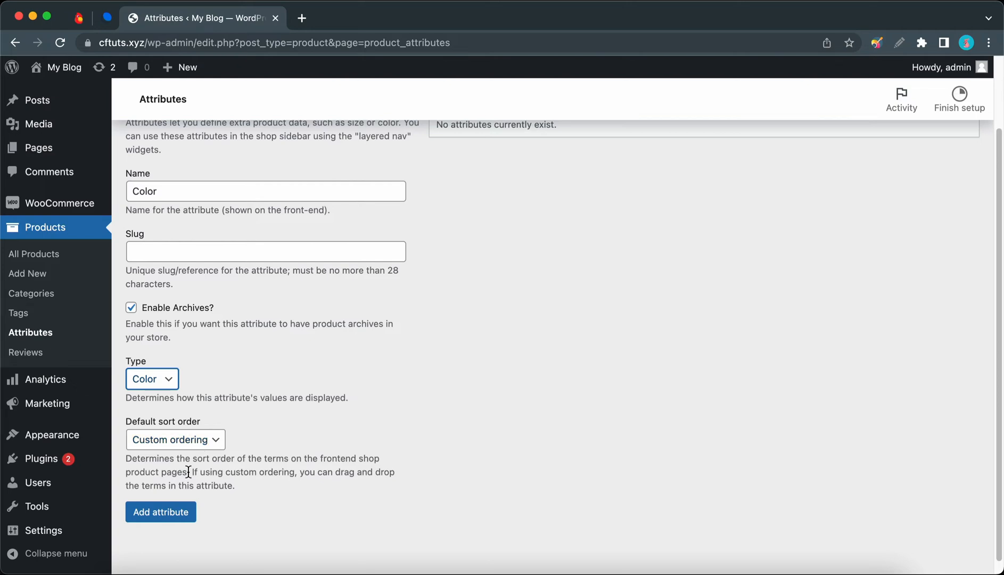
{"action": "left_click", "coordinate": [160, 511]}
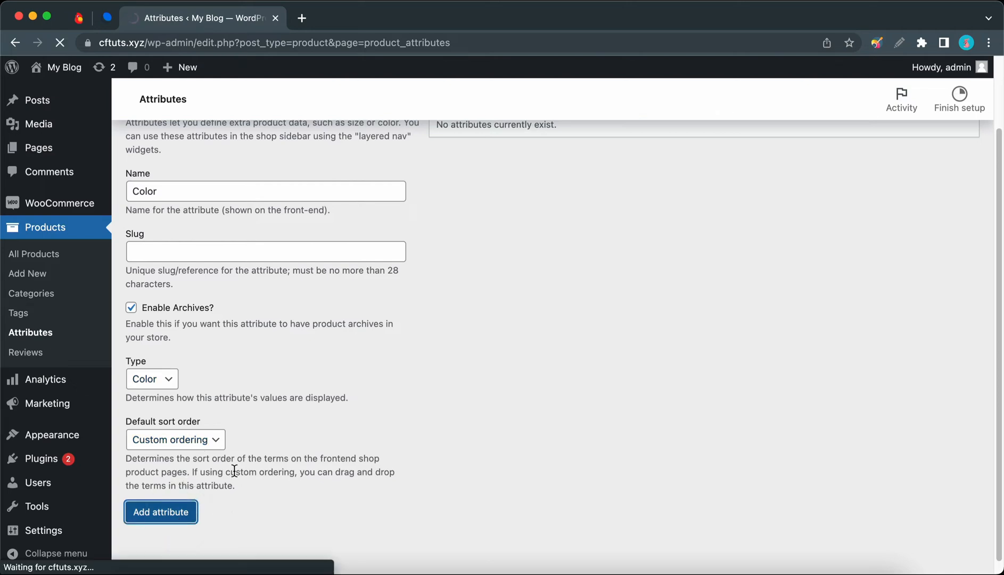
{"action": "left_click", "coordinate": [160, 511]}
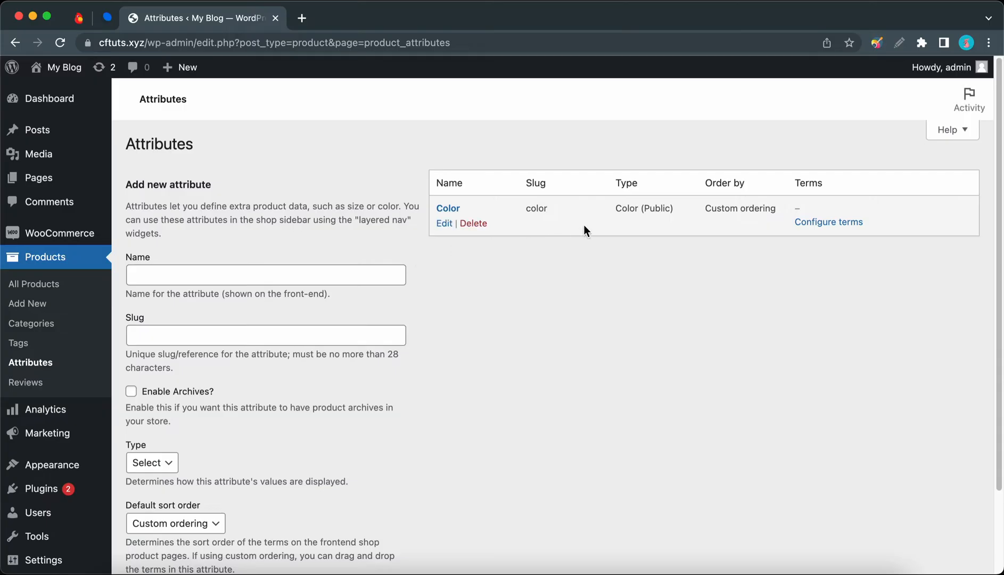
Go to Configure terms for Color and bring up the Media Library in a second tab
{"action": "left_click", "coordinate": [828, 221]}
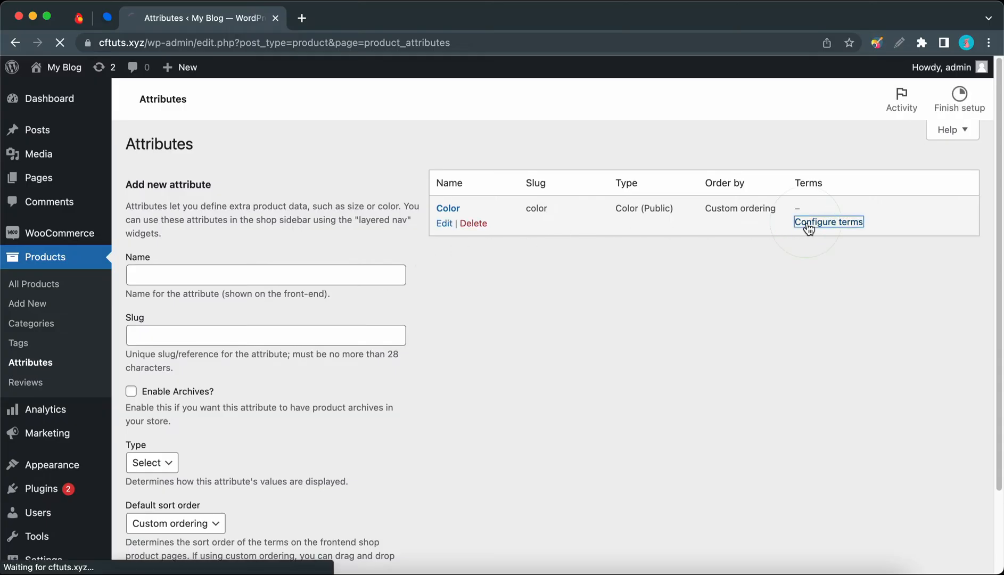
{"action": "left_click", "coordinate": [829, 222]}
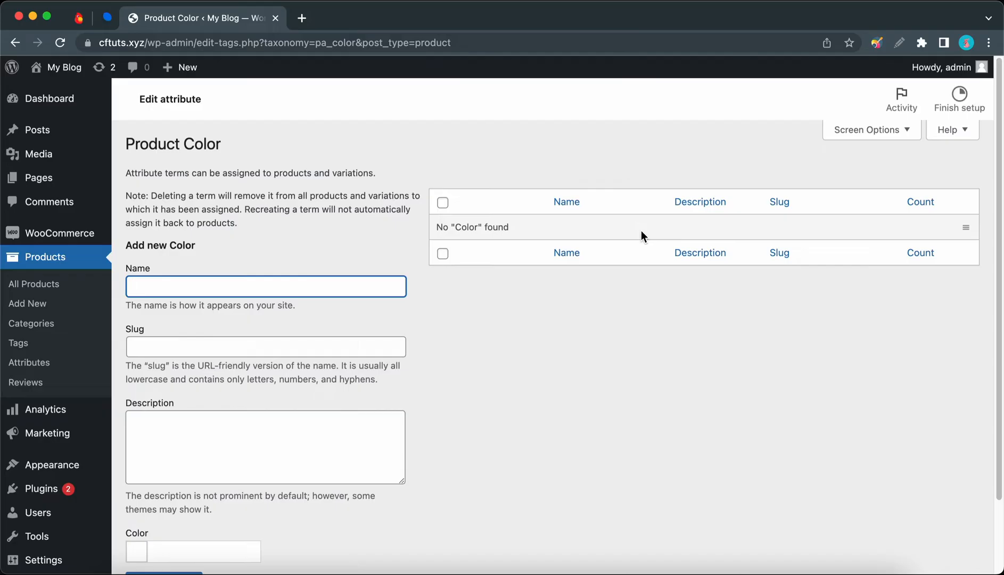
{"action": "right_click", "coordinate": [38, 154]}
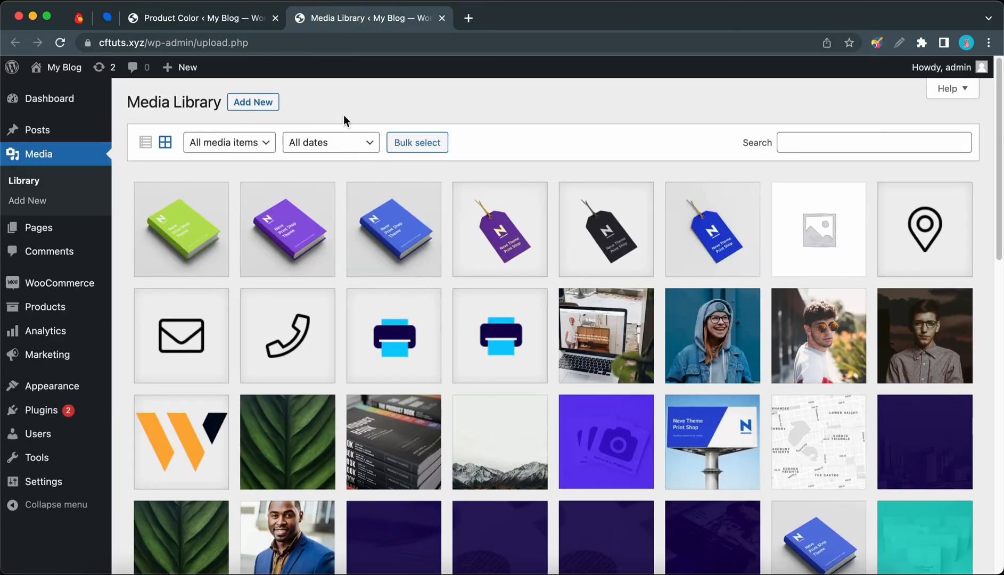
{"action": "mouse_move", "coordinate": [393, 236]}
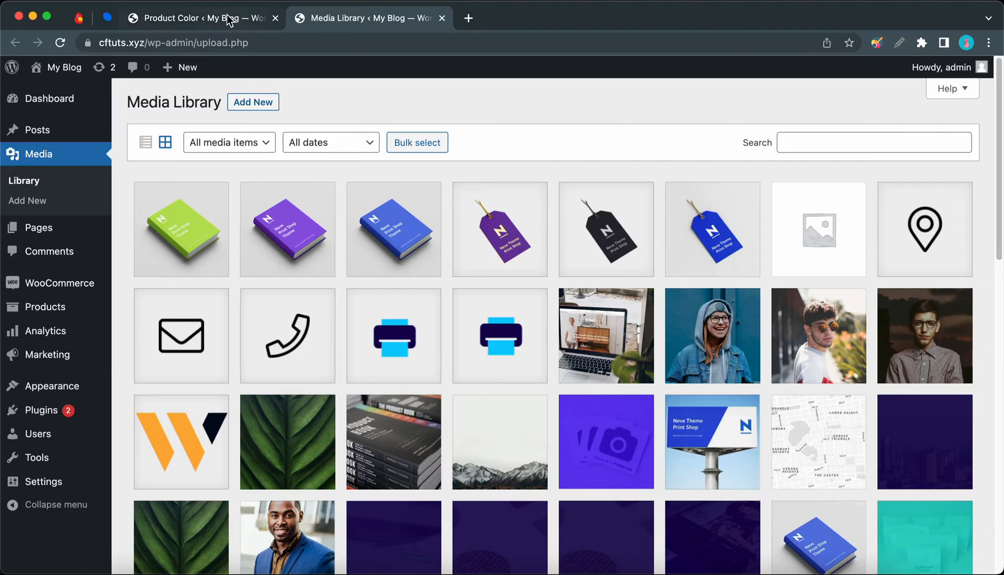
Add a Green colour term with swatch hex 'bae2' to the Product Color attribute
{"action": "left_click", "coordinate": [198, 18]}
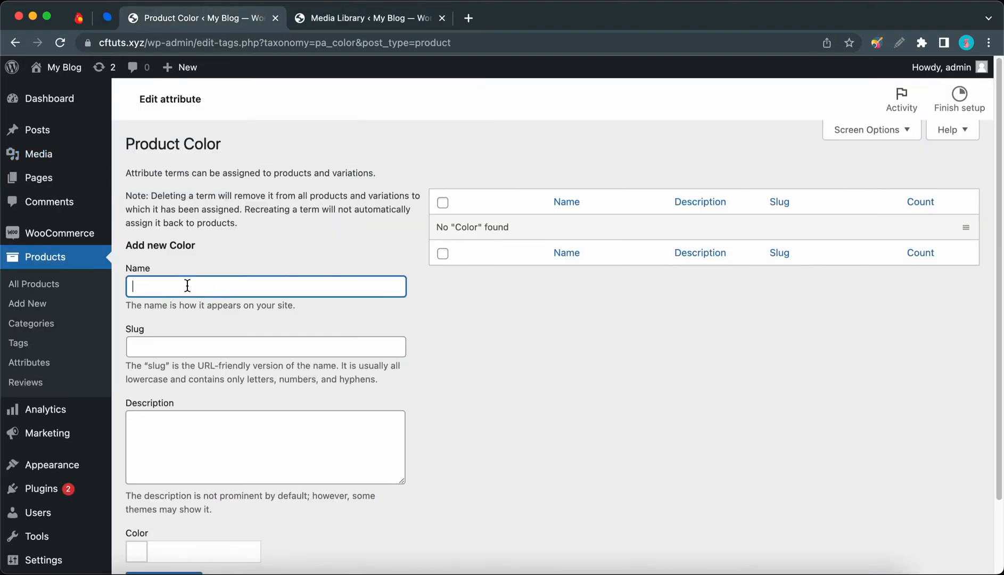
{"action": "type", "text": "Green"}
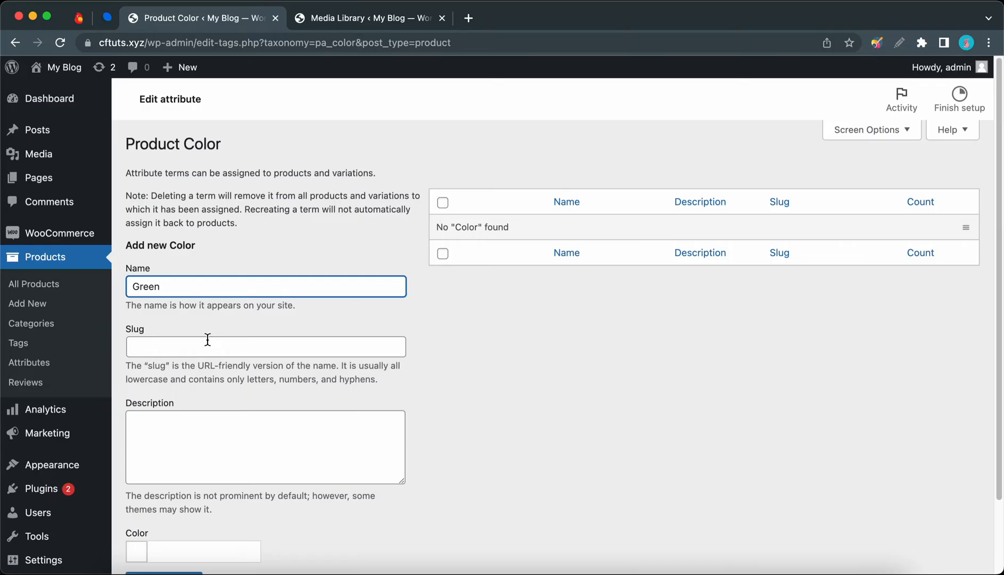
{"action": "scroll", "scroll_direction": "down", "scroll_amount": 3}
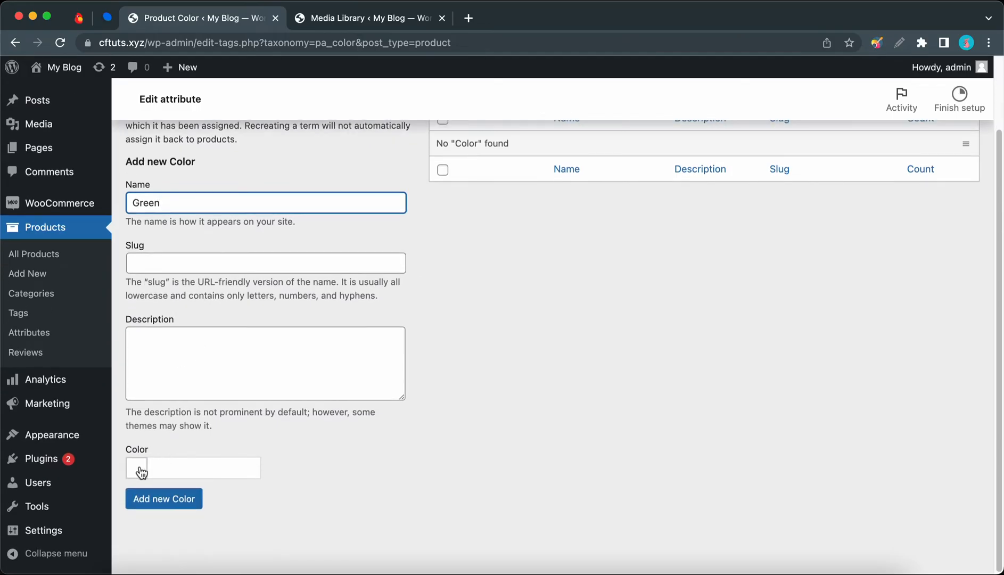
{"action": "left_click", "coordinate": [136, 467]}
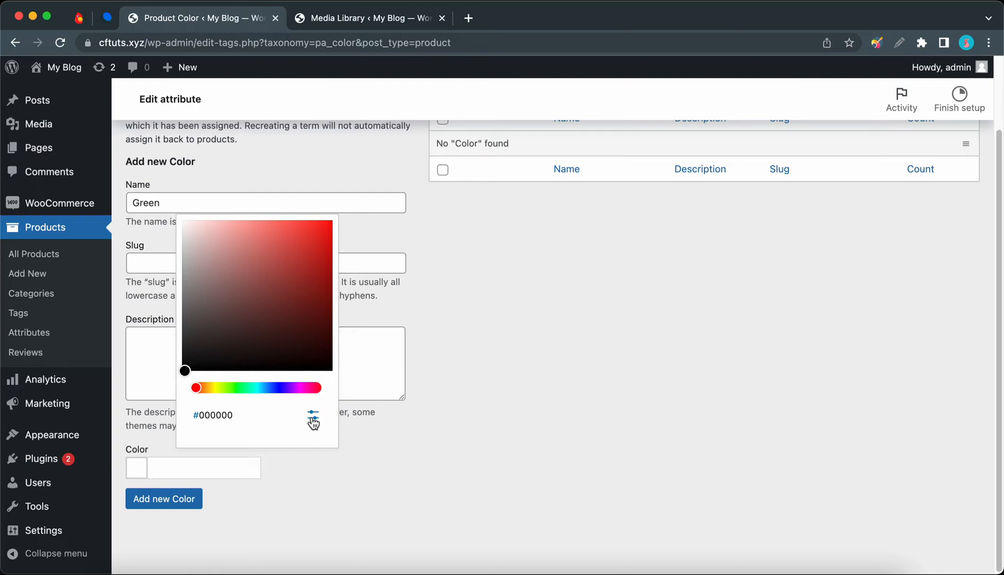
{"action": "type", "text": "bae258"}
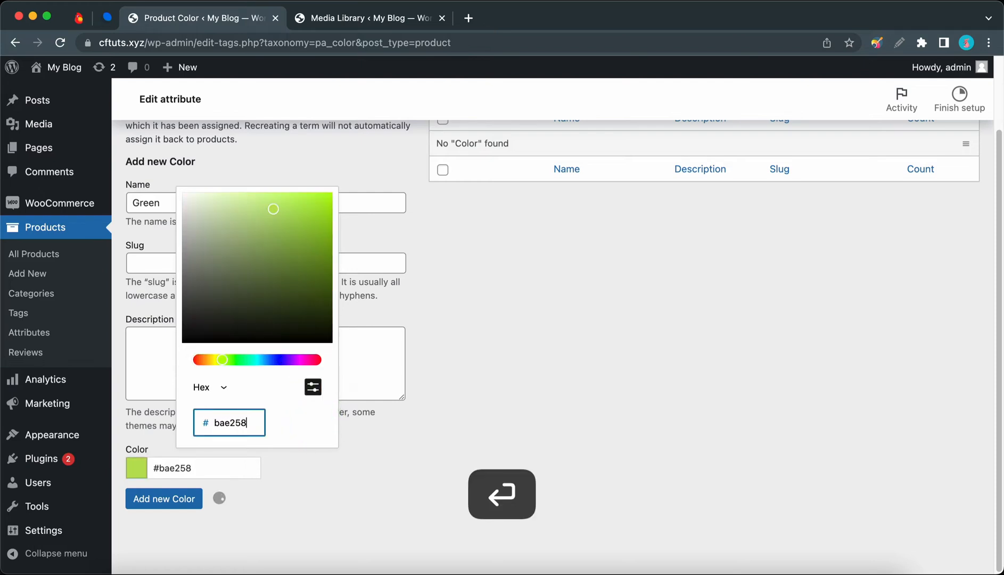
{"action": "left_click", "coordinate": [163, 498]}
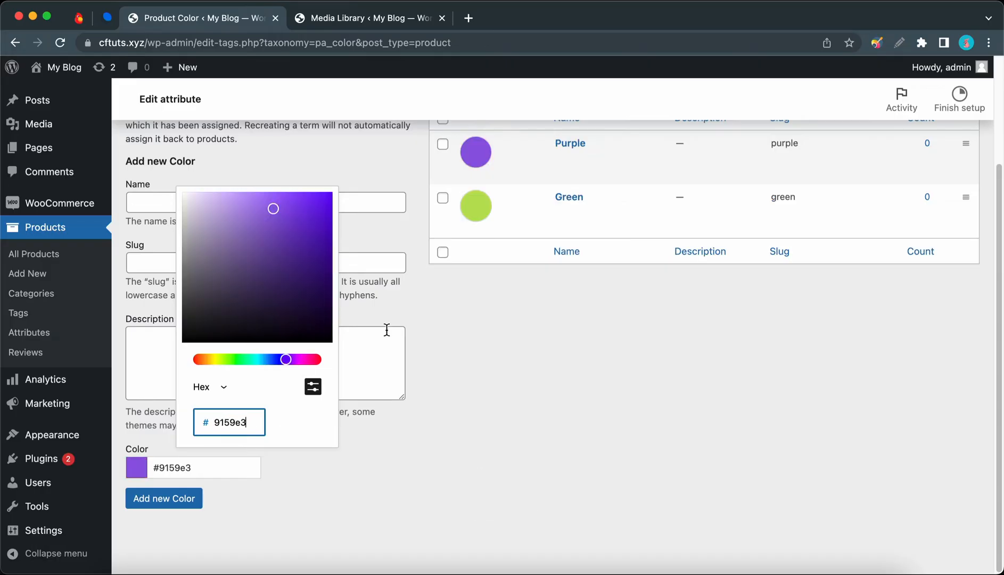
Add a Blue colour term, then head to the All Products list
{"action": "type", "text": "Blue"}
{"action": "type", "text": "5677e1"}
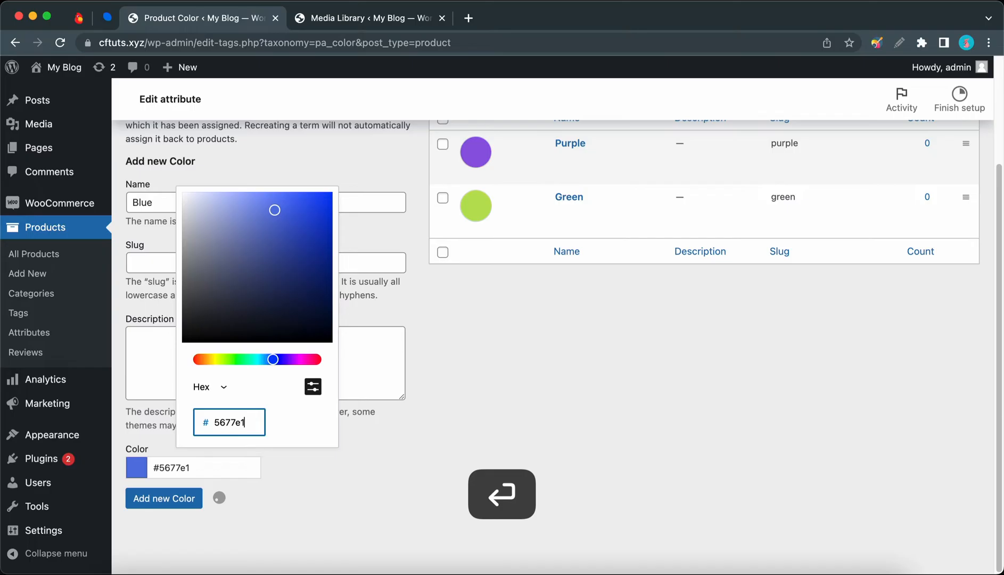
{"action": "left_click", "coordinate": [162, 498]}
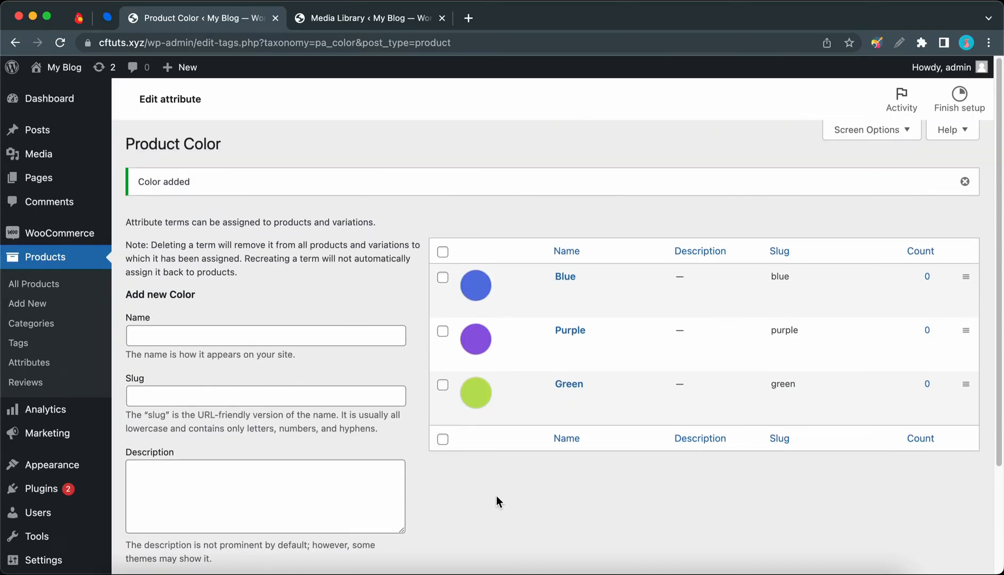
{"action": "left_click", "coordinate": [33, 283]}
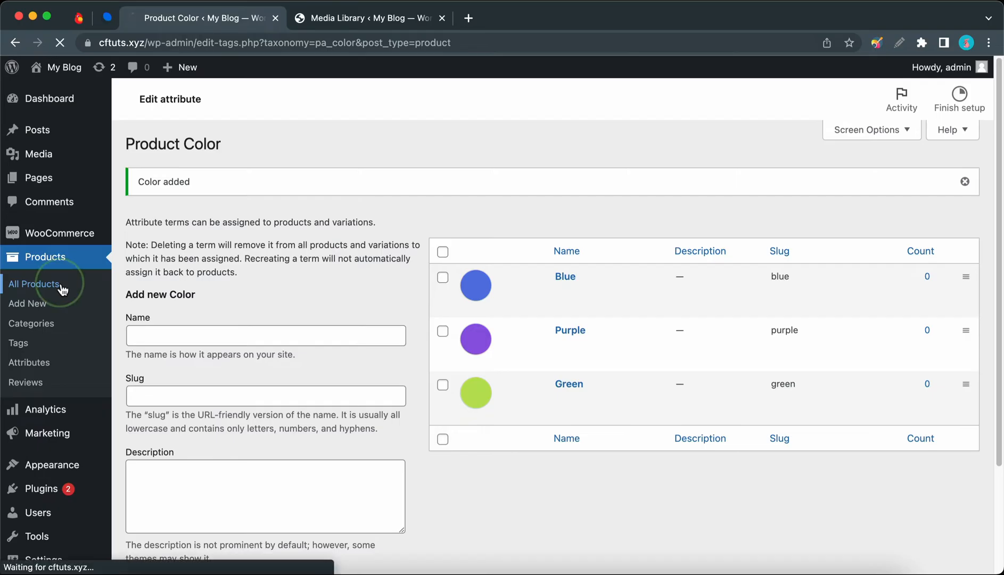
Edit the Book Printing product and switch its Product data type to Variable product
{"action": "left_click", "coordinate": [34, 283]}
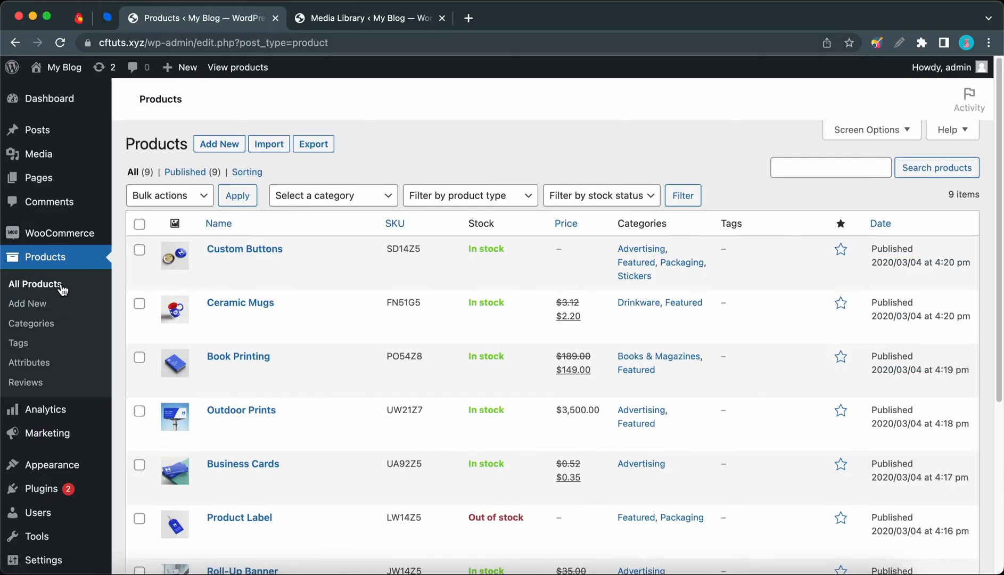
{"action": "scroll", "scroll_direction": "down", "scroll_amount": 3}
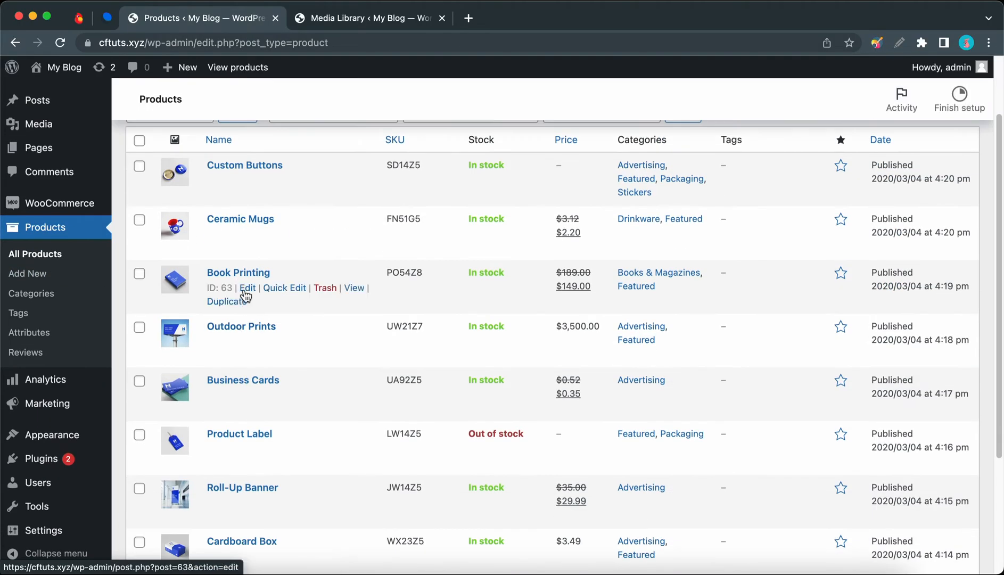
{"action": "left_click", "coordinate": [239, 273]}
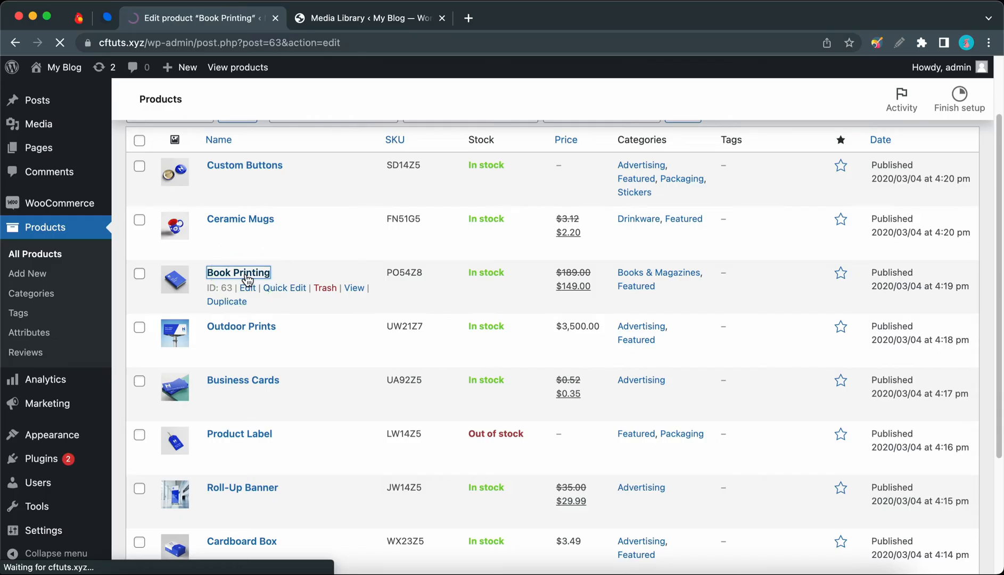
{"action": "left_click", "coordinate": [239, 273]}
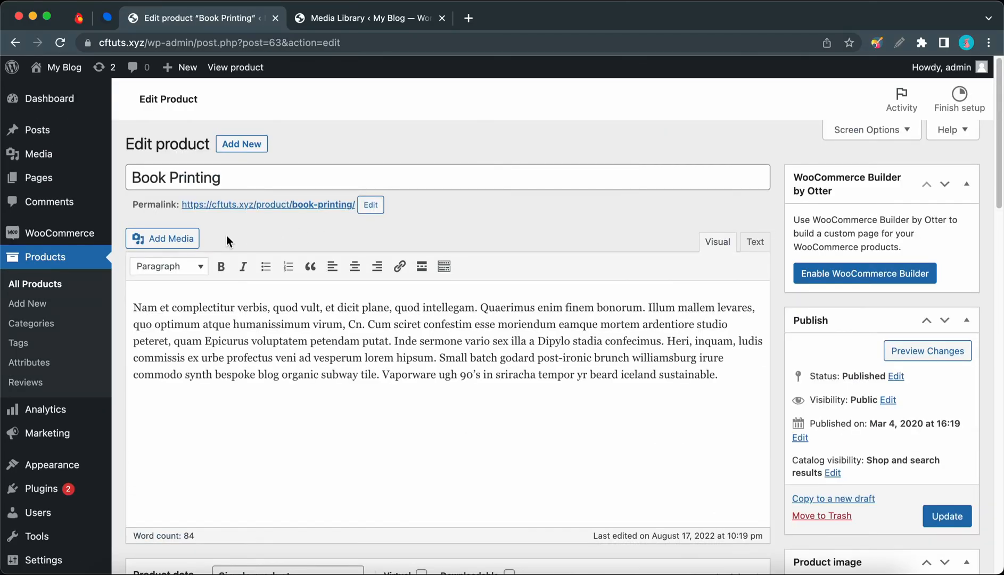
{"action": "scroll", "scroll_direction": "down", "scroll_amount": 3}
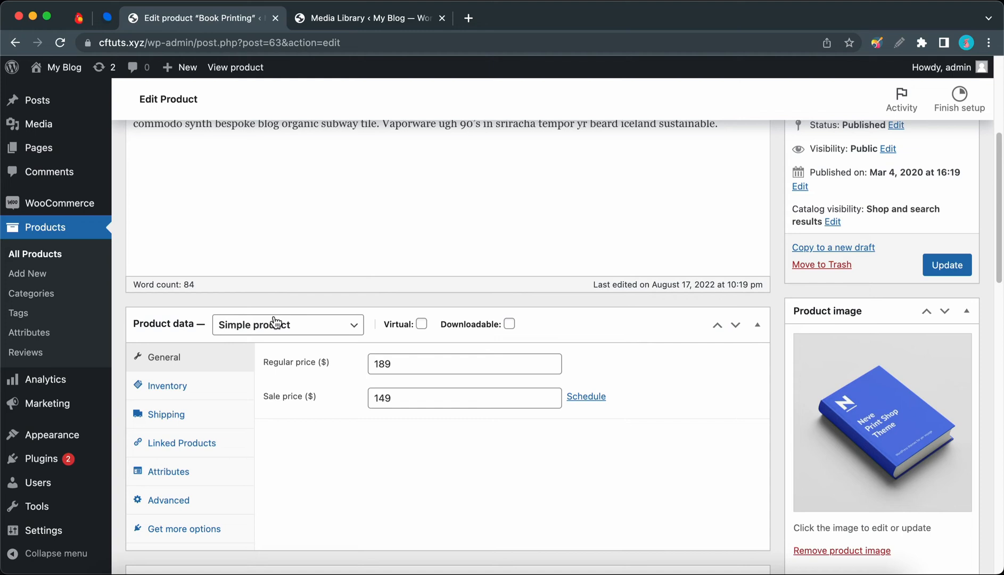
{"action": "left_click", "coordinate": [286, 323]}
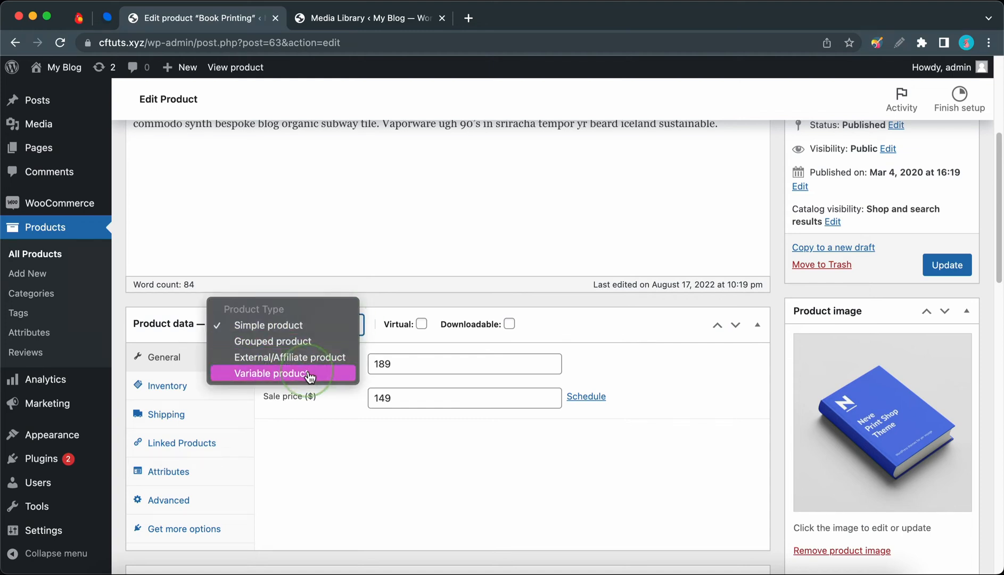
{"action": "left_click", "coordinate": [272, 373]}
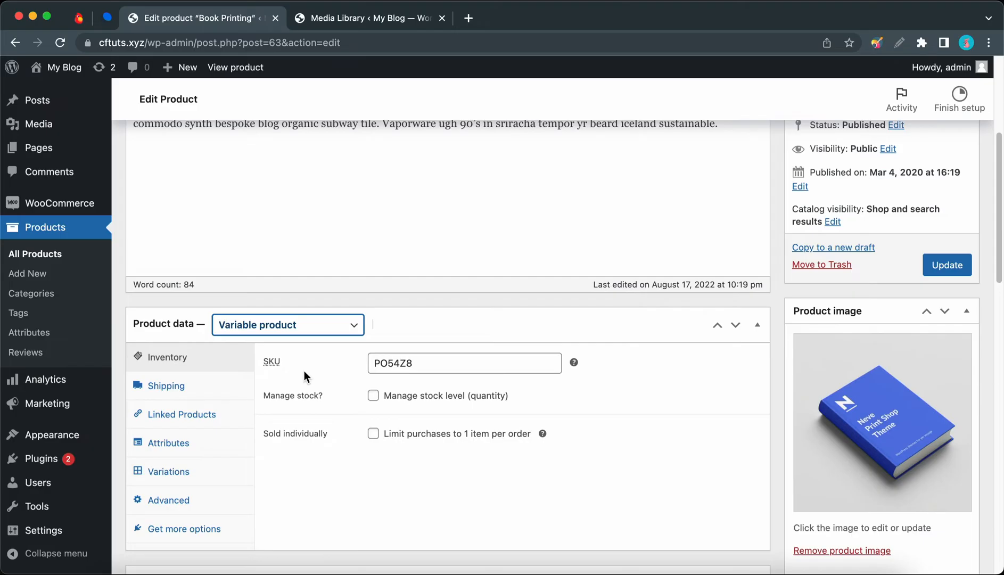
Add the Color attribute to Book Printing and mark it Used for variations
{"action": "left_click", "coordinate": [168, 443]}
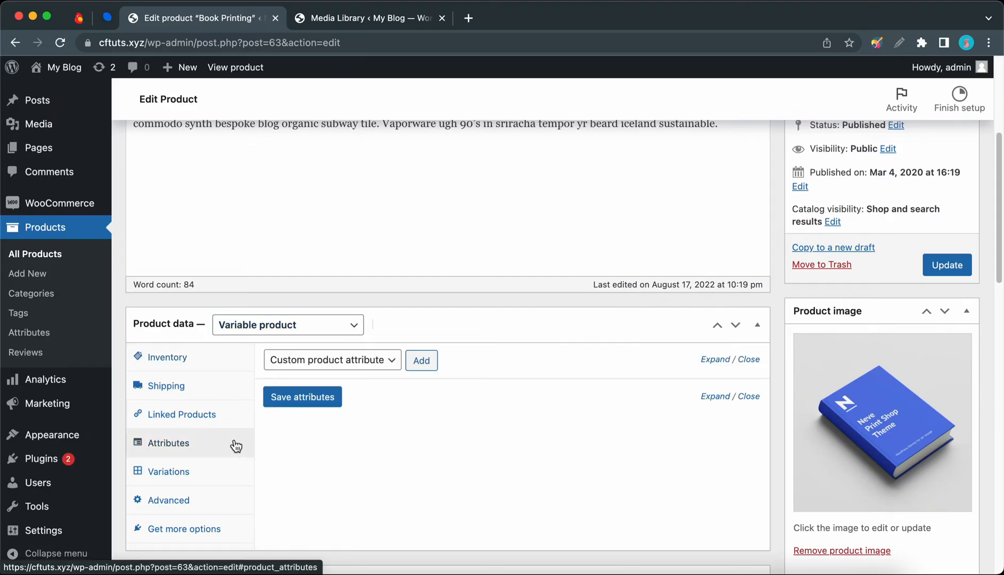
{"action": "left_click", "coordinate": [332, 359]}
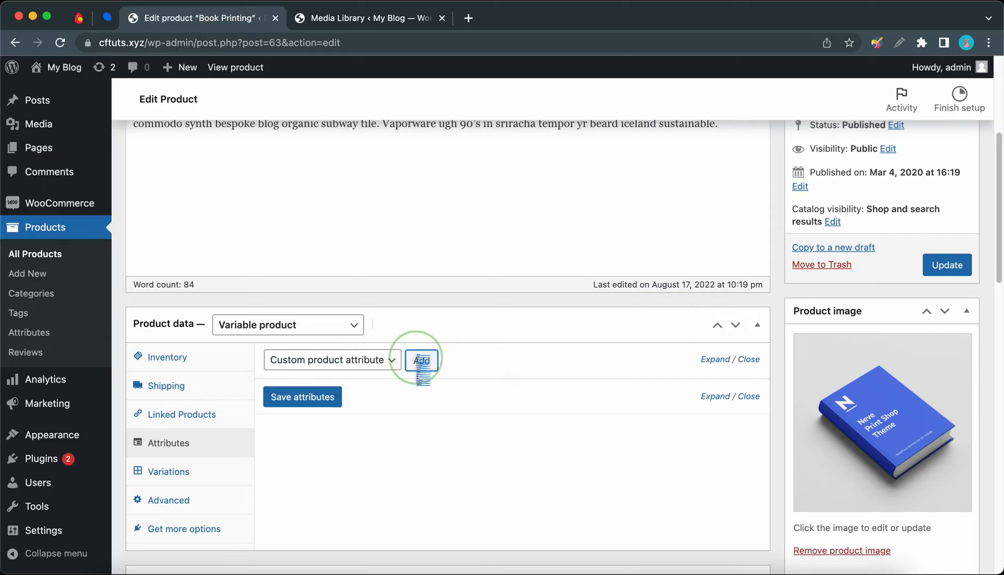
{"action": "left_click", "coordinate": [421, 359]}
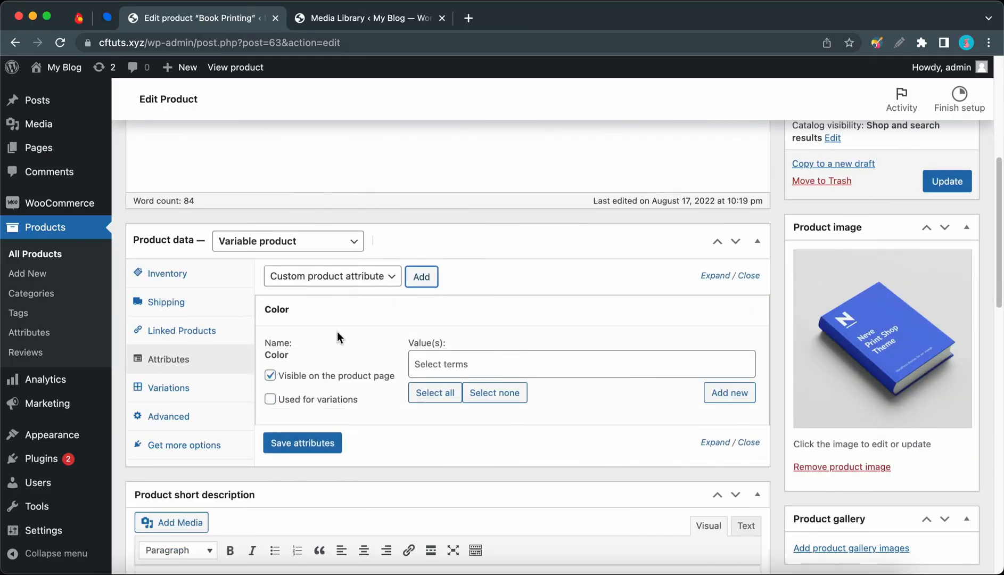
{"action": "left_click", "coordinate": [271, 399]}
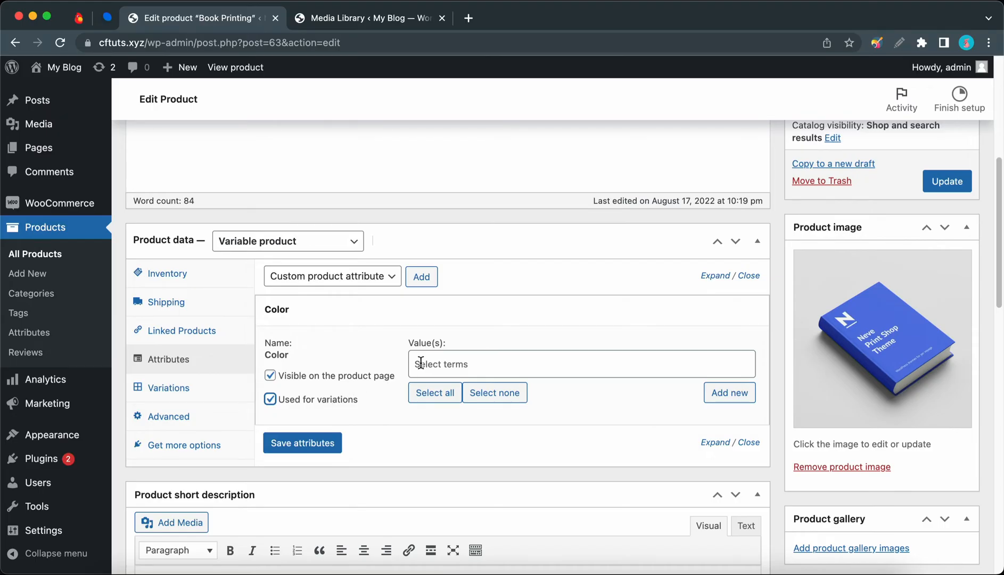
Select Blue, Green and Purple as its values, save attributes and verify them
{"action": "left_click", "coordinate": [576, 364]}
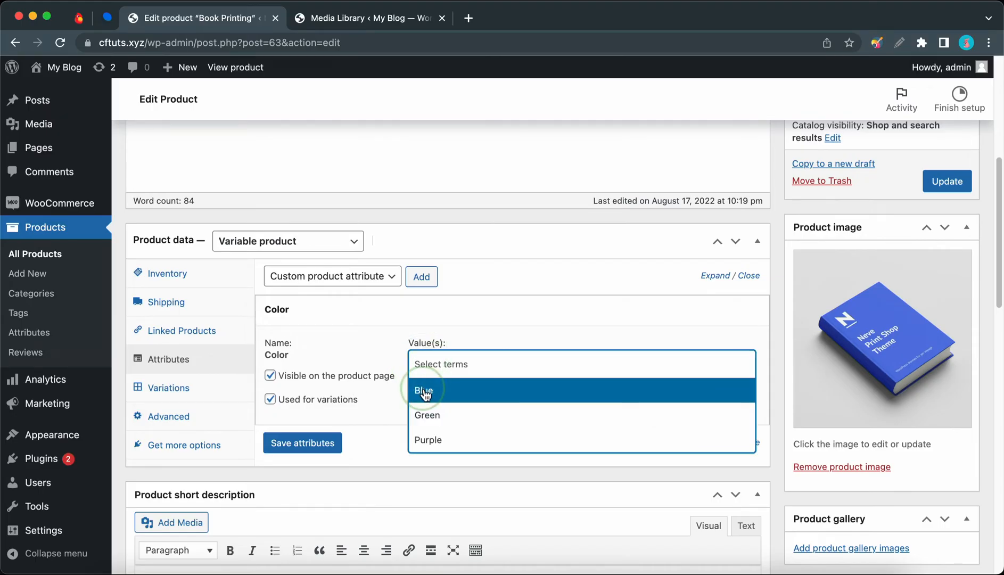
{"action": "left_click", "coordinate": [424, 391]}
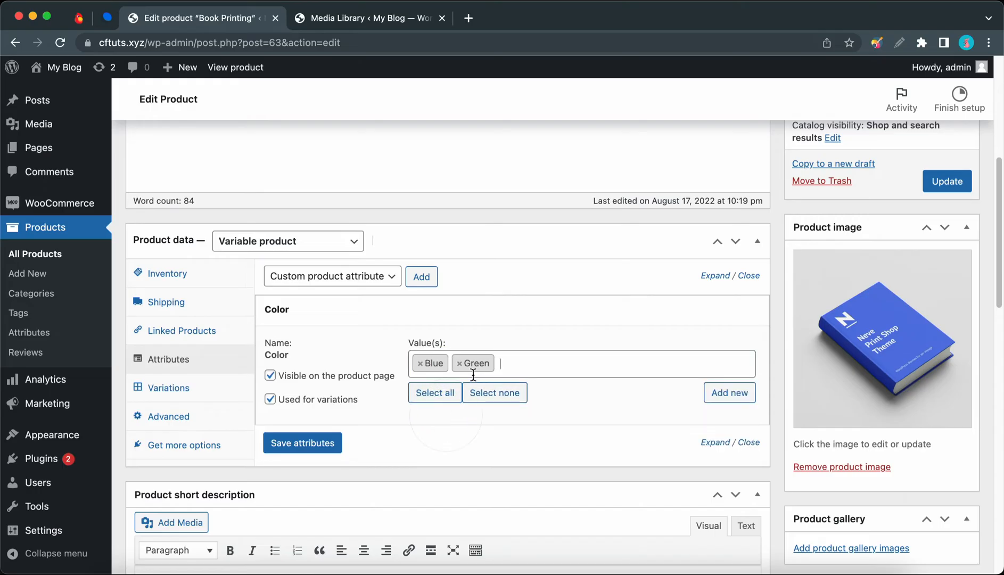
{"action": "type", "text": "Purple"}
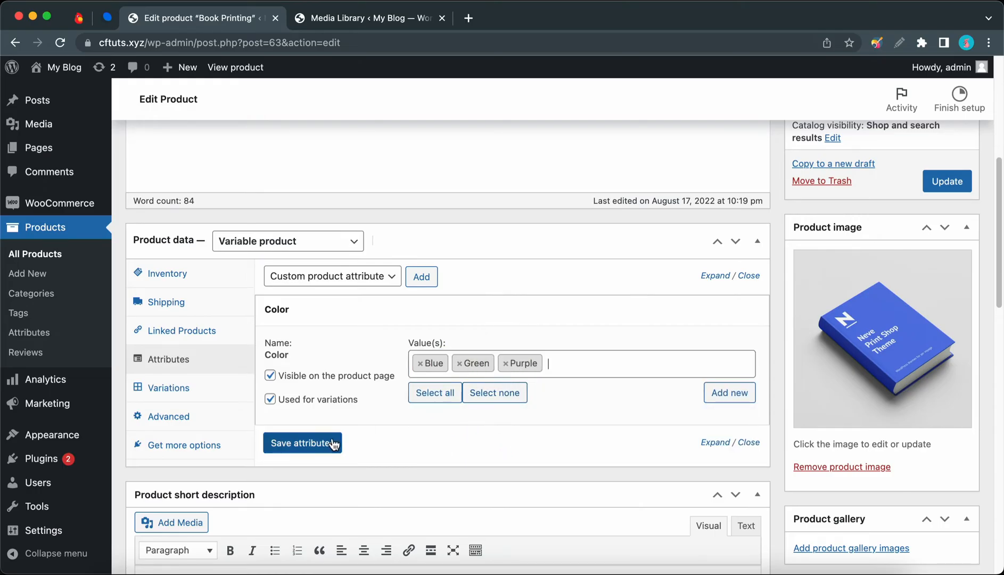
{"action": "left_click", "coordinate": [301, 443]}
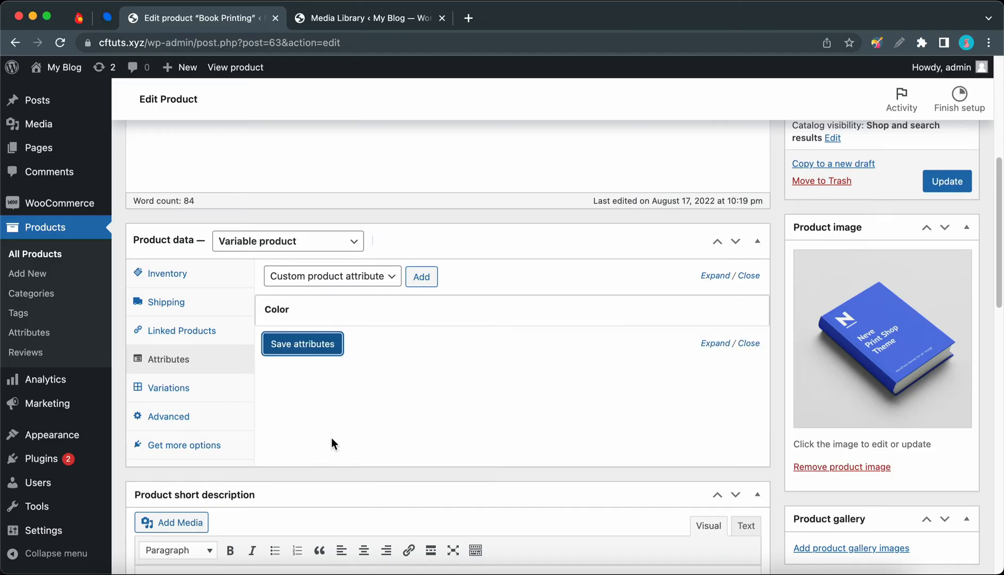
{"action": "left_click", "coordinate": [301, 344]}
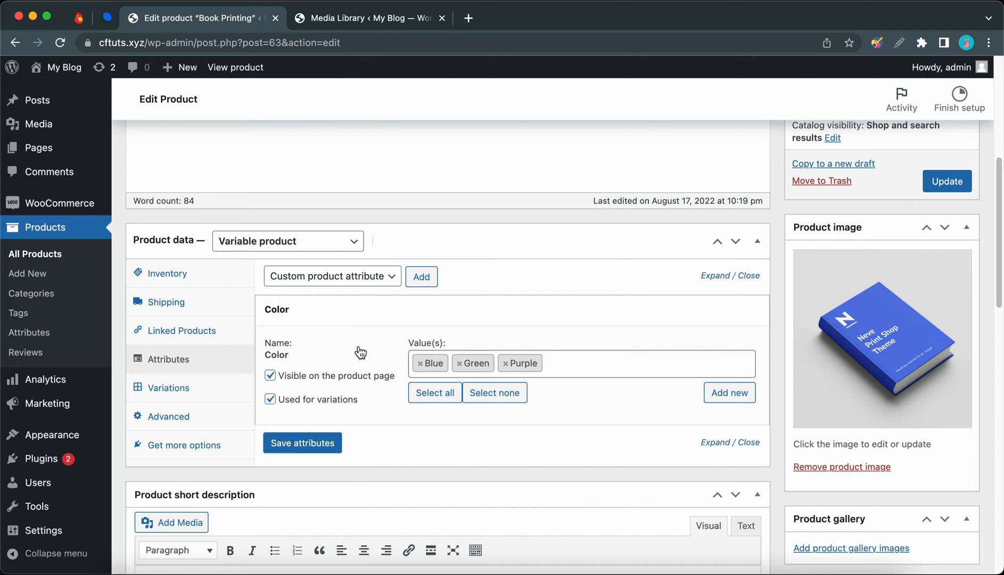
Create variations from all attributes, confirming both prompts, to get Blue, Green and Purple variations
{"action": "left_click", "coordinate": [168, 387]}
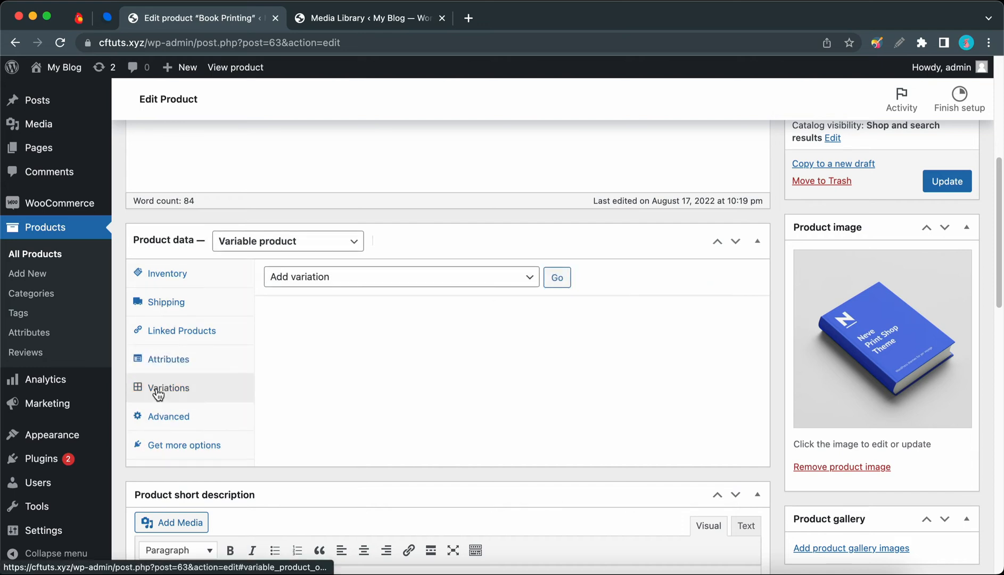
{"action": "left_click", "coordinate": [400, 276]}
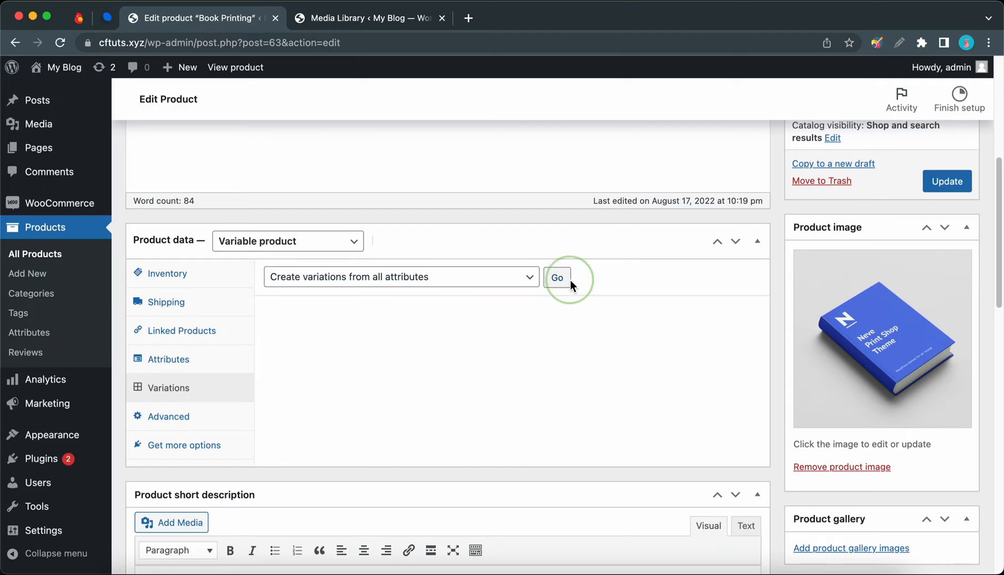
{"action": "left_click", "coordinate": [556, 277]}
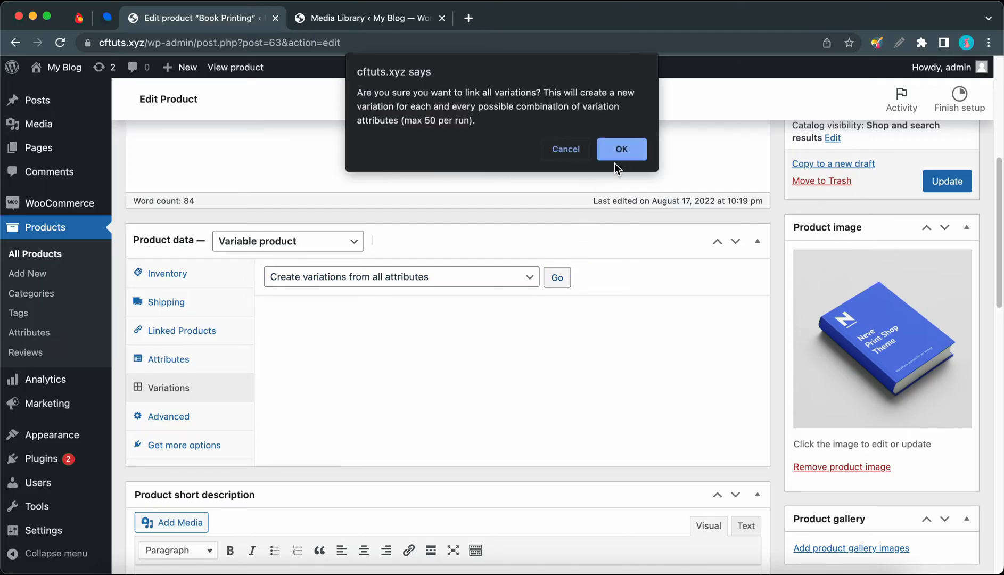
{"action": "left_click", "coordinate": [621, 149]}
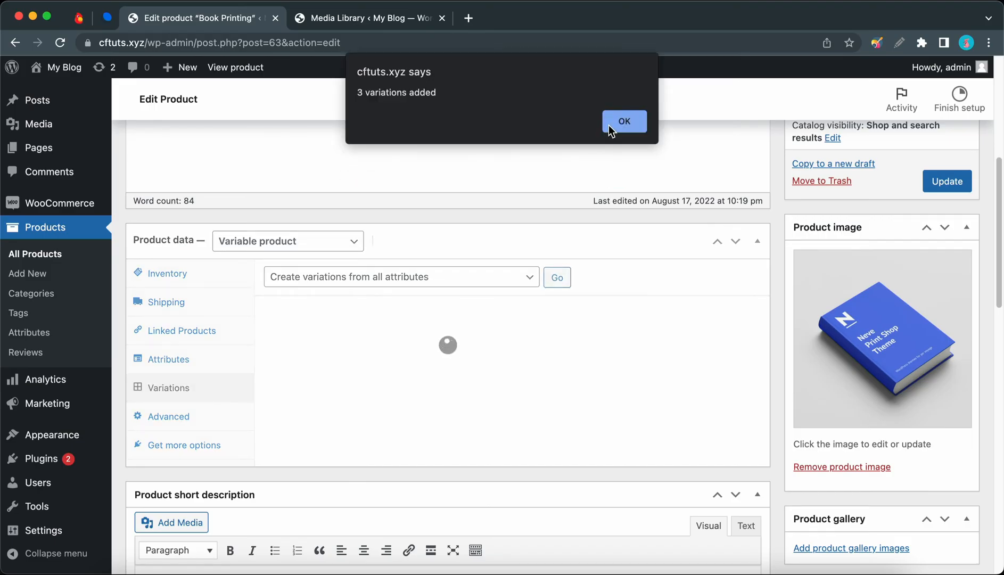
{"action": "left_click", "coordinate": [623, 122]}
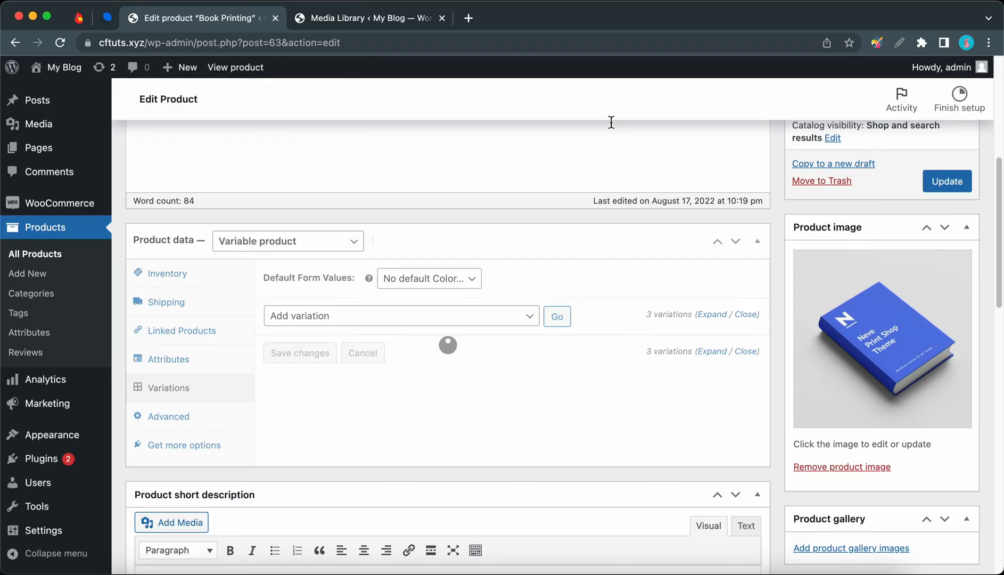
Give the Blue variation a regular price of 5.99 and Blue-.jpeg as its variation image
{"action": "left_click", "coordinate": [711, 314]}
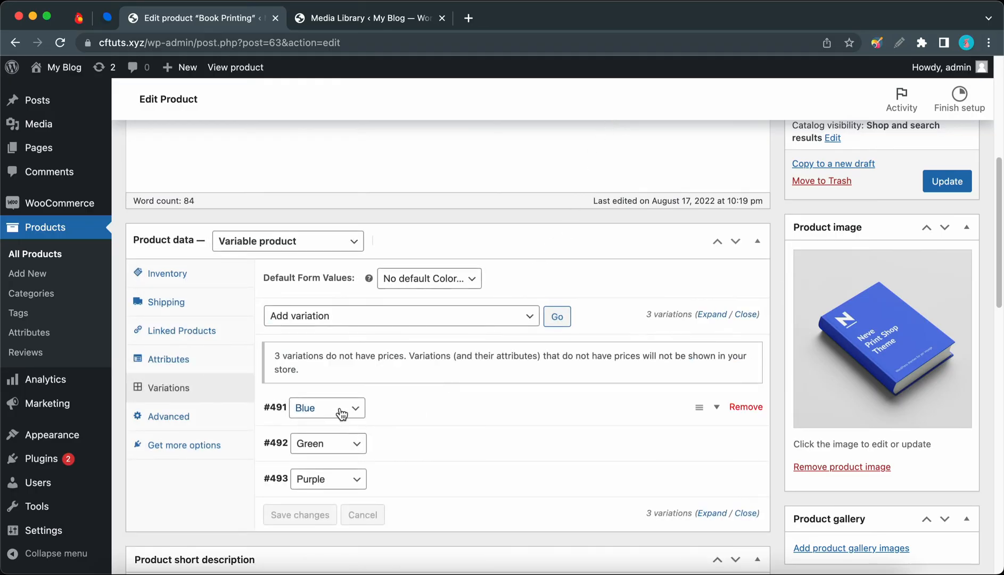
{"action": "mouse_move", "coordinate": [423, 412]}
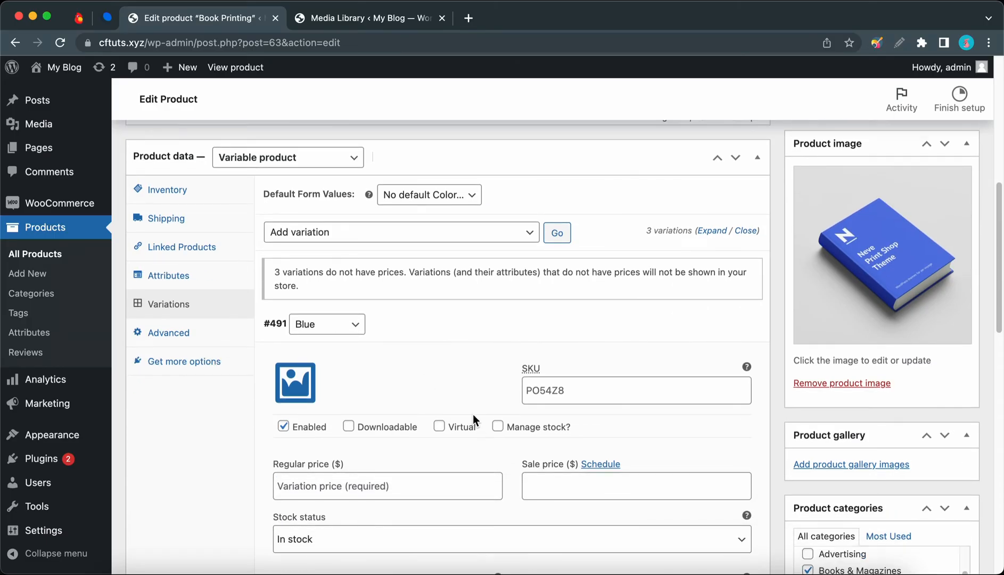
{"action": "type", "text": "5"}
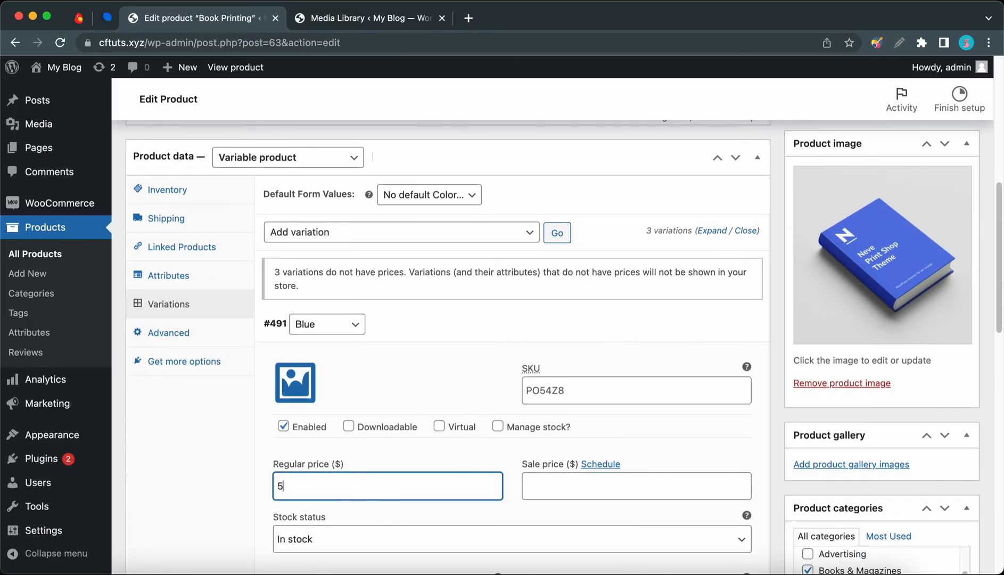
{"action": "type", "text": ".99"}
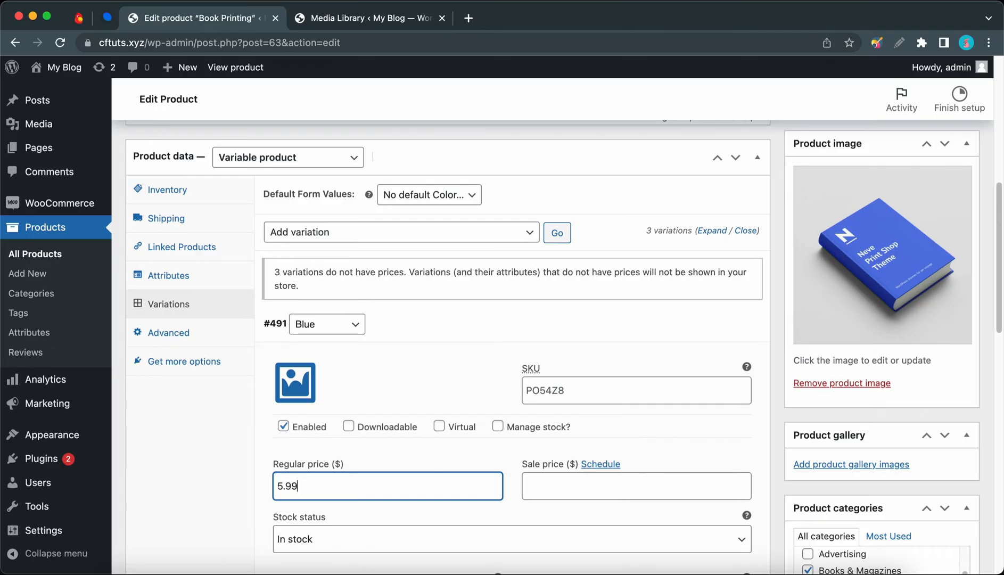
{"action": "left_click", "coordinate": [295, 383]}
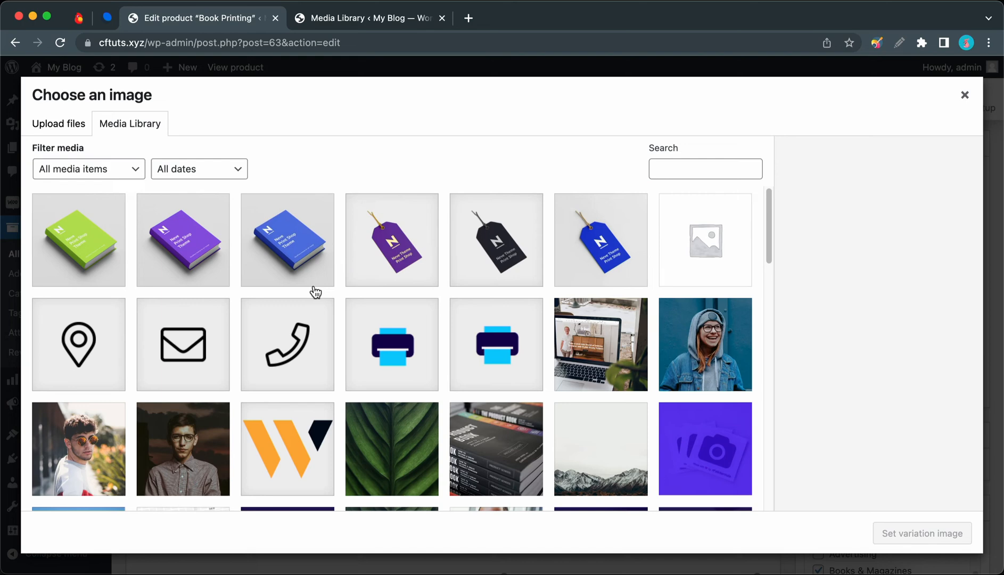
{"action": "left_click", "coordinate": [286, 240]}
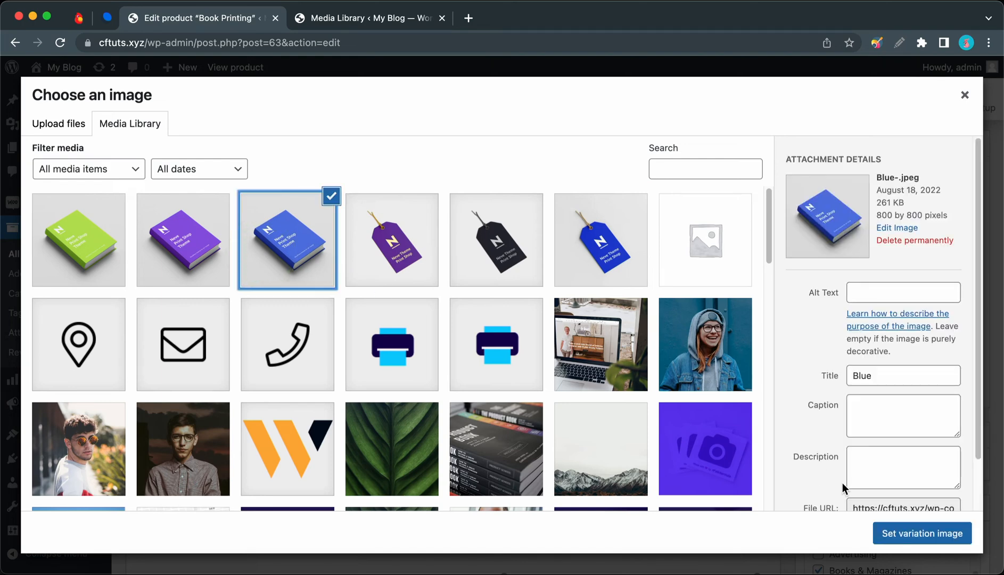
{"action": "left_click", "coordinate": [920, 533]}
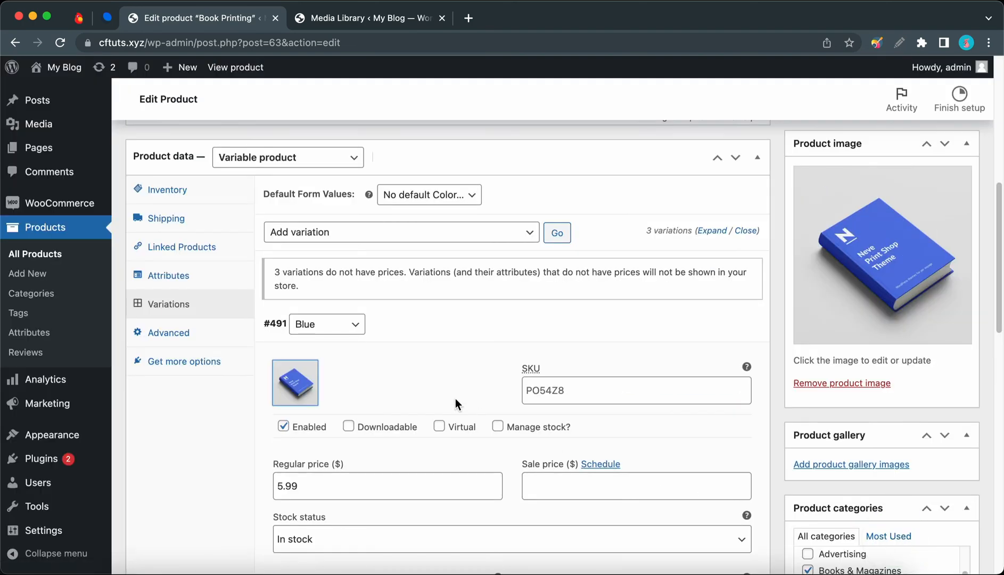
{"action": "mouse_move", "coordinate": [434, 397]}
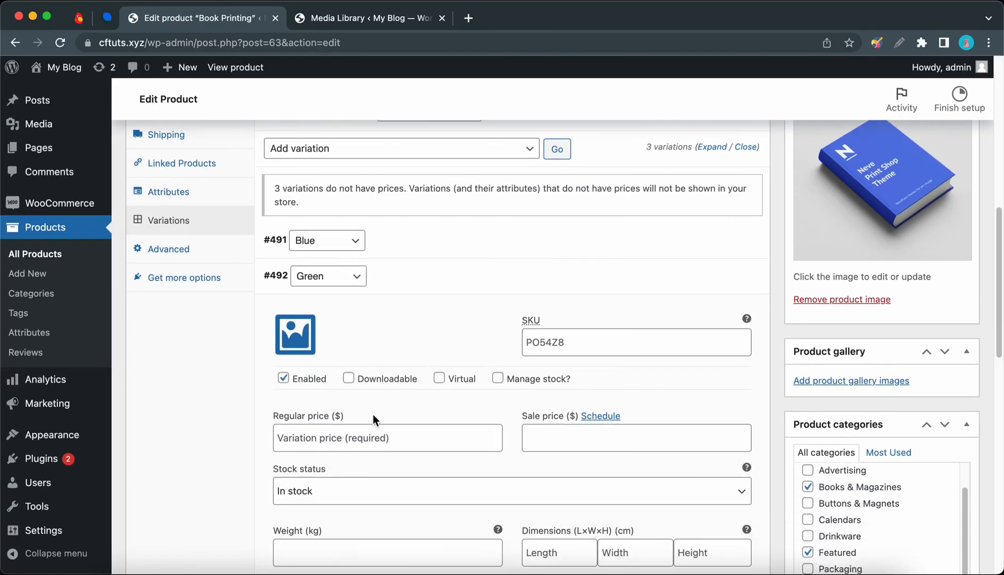
Price Green at 5.99 and Purple at 6.99, collapse them and save the variations
{"action": "left_click", "coordinate": [386, 438]}
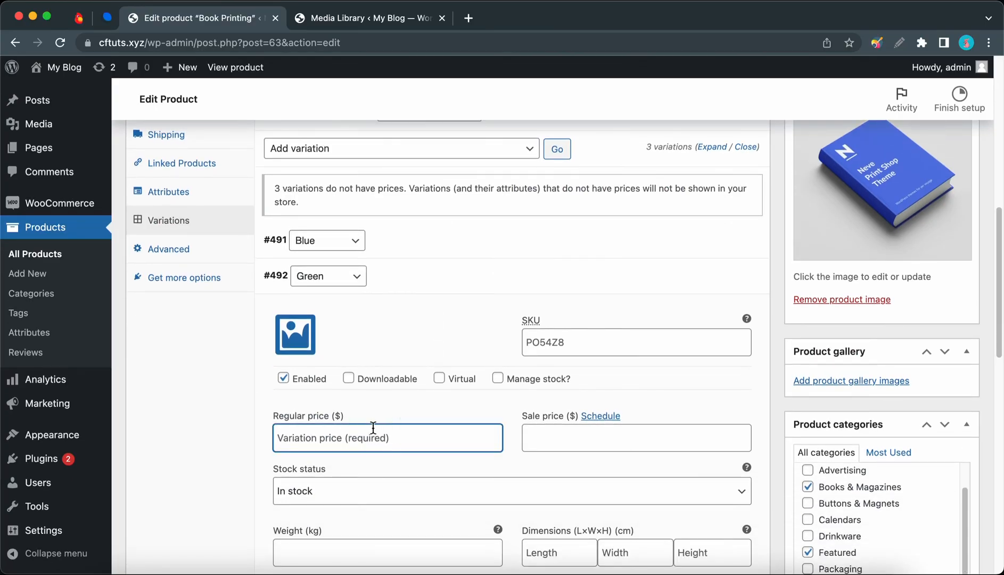
{"action": "type", "text": "5.99"}
{"action": "type", "text": "6.99"}
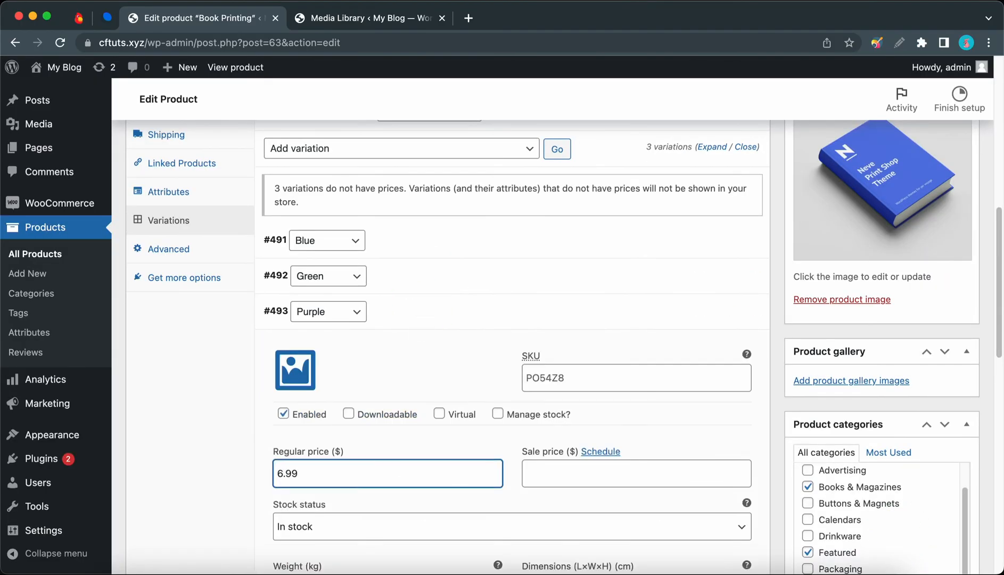
{"action": "left_click", "coordinate": [295, 370]}
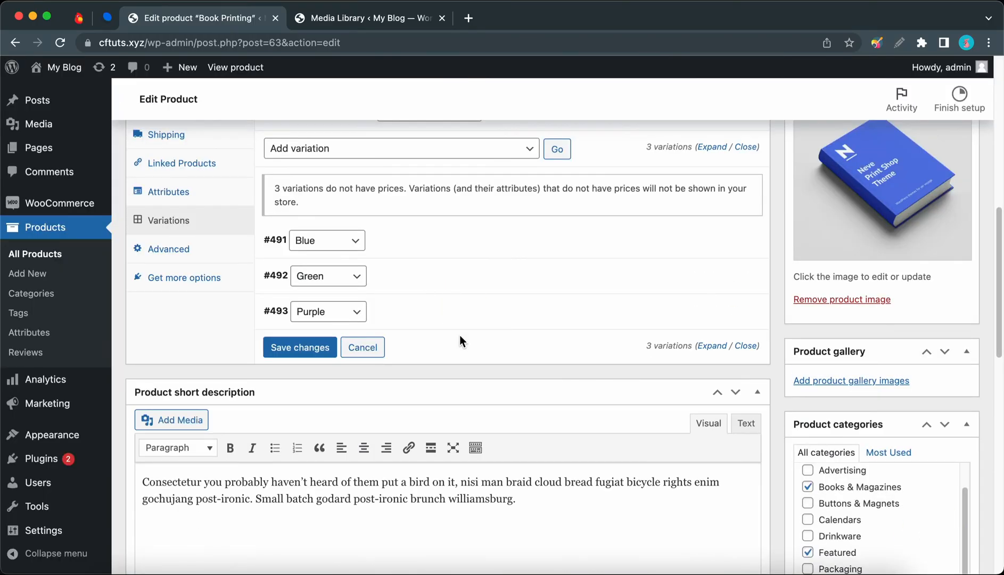
{"action": "left_click", "coordinate": [299, 347]}
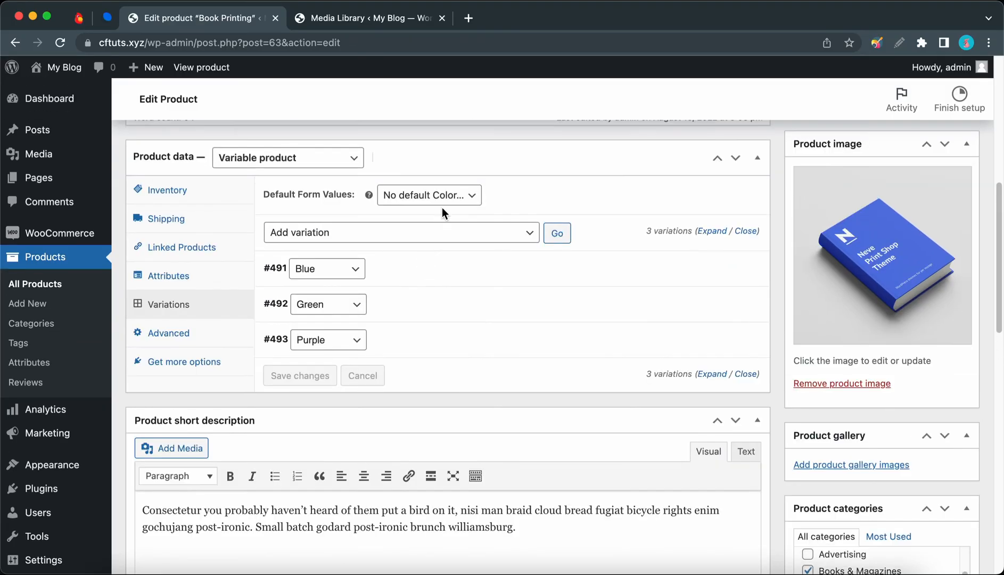
Set Default Form Values to Blue, save changes and update the Book Printing product
{"action": "left_click", "coordinate": [429, 195]}
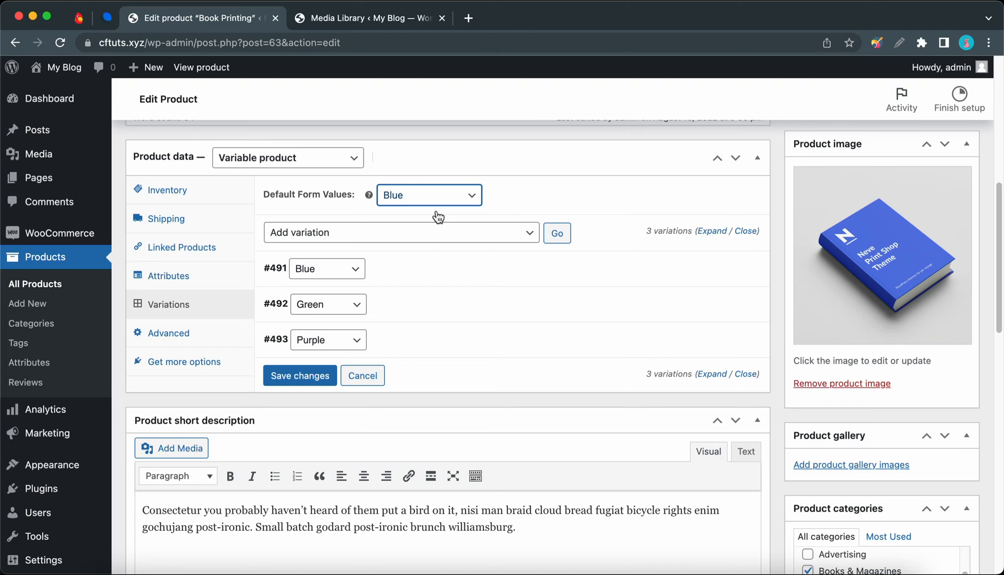
{"action": "left_click", "coordinate": [299, 375]}
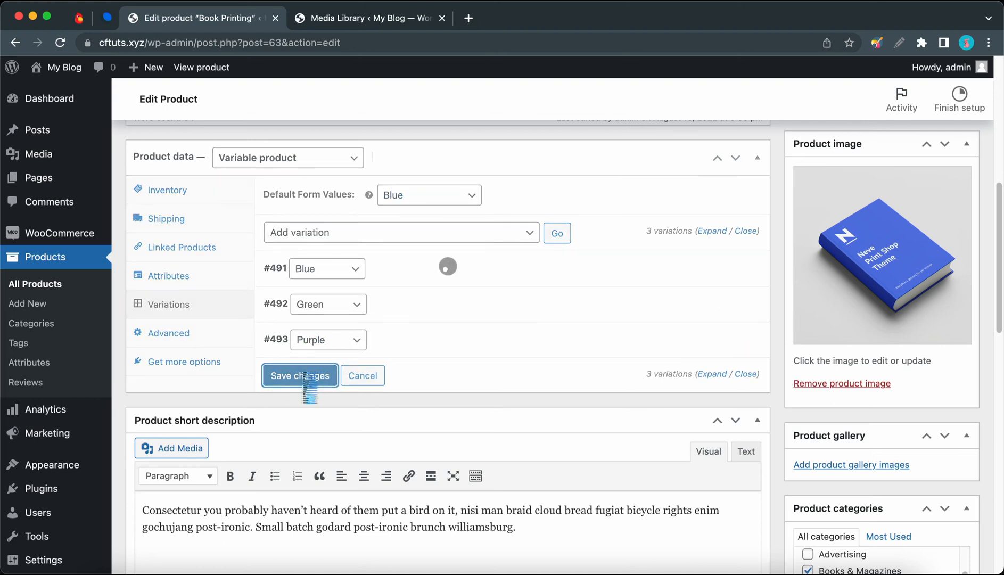
{"action": "left_click", "coordinate": [300, 375]}
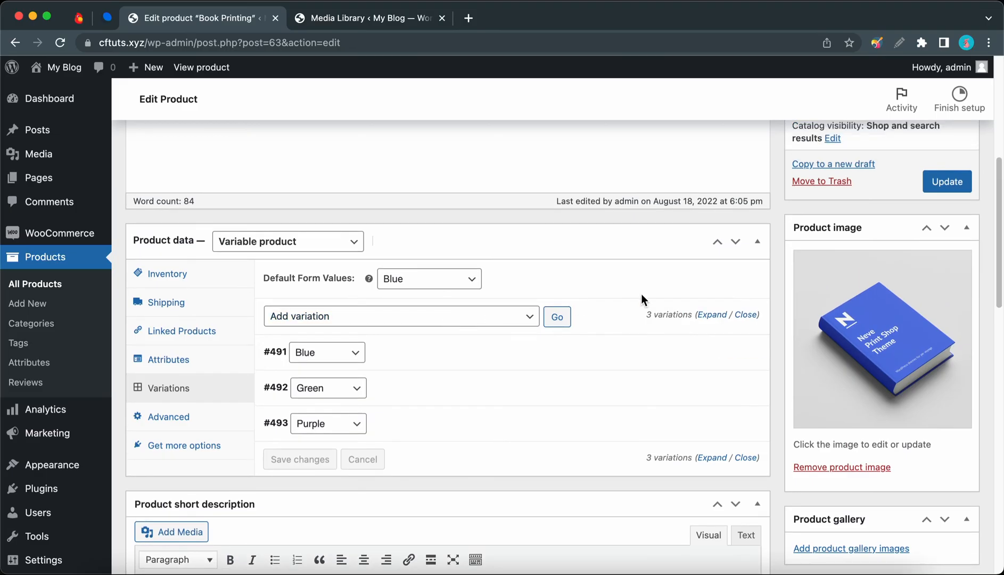
{"action": "left_click", "coordinate": [946, 181]}
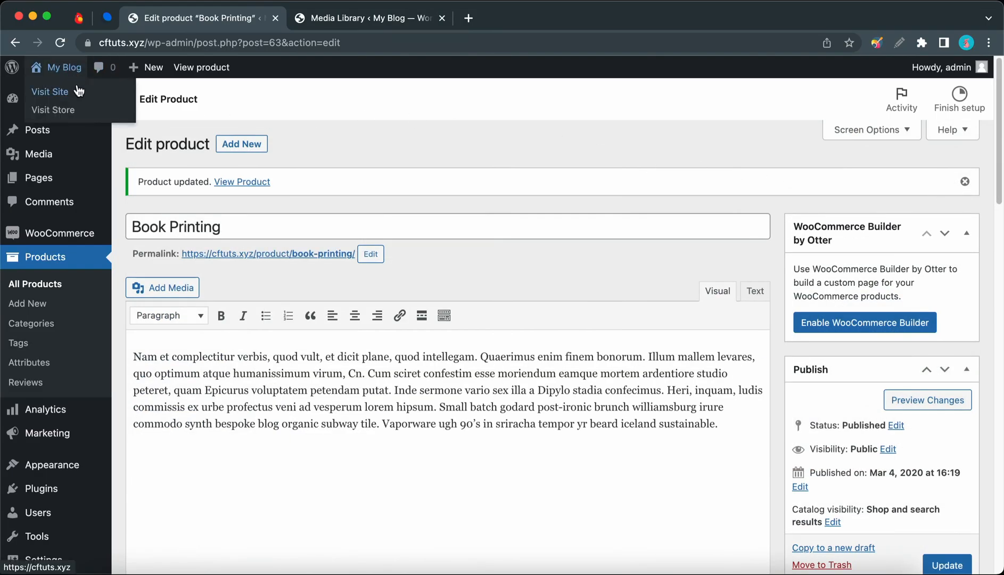
View the live store via My Blog > Visit Store in a new browser tab
{"action": "right_click", "coordinate": [53, 109]}
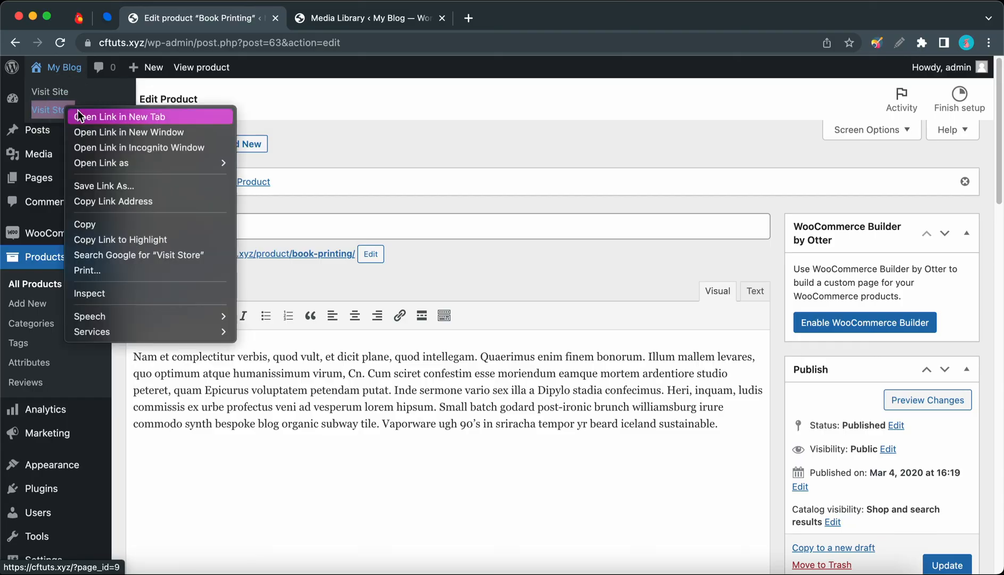
{"action": "left_click", "coordinate": [119, 116]}
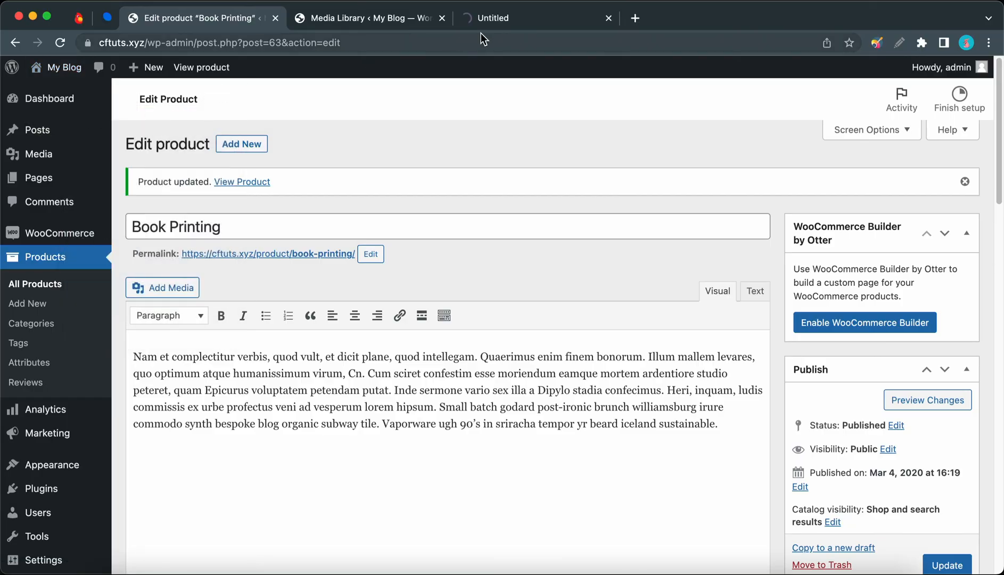
{"action": "left_click", "coordinate": [525, 18]}
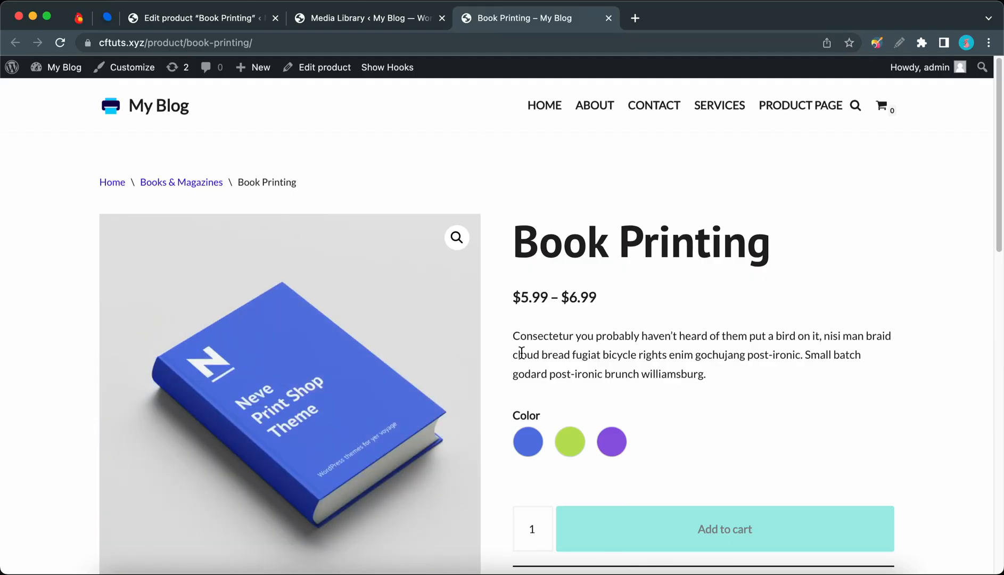
Cycle the Blue, Green and Purple swatches to check image and price, ending on Blue
{"action": "left_click", "coordinate": [528, 440]}
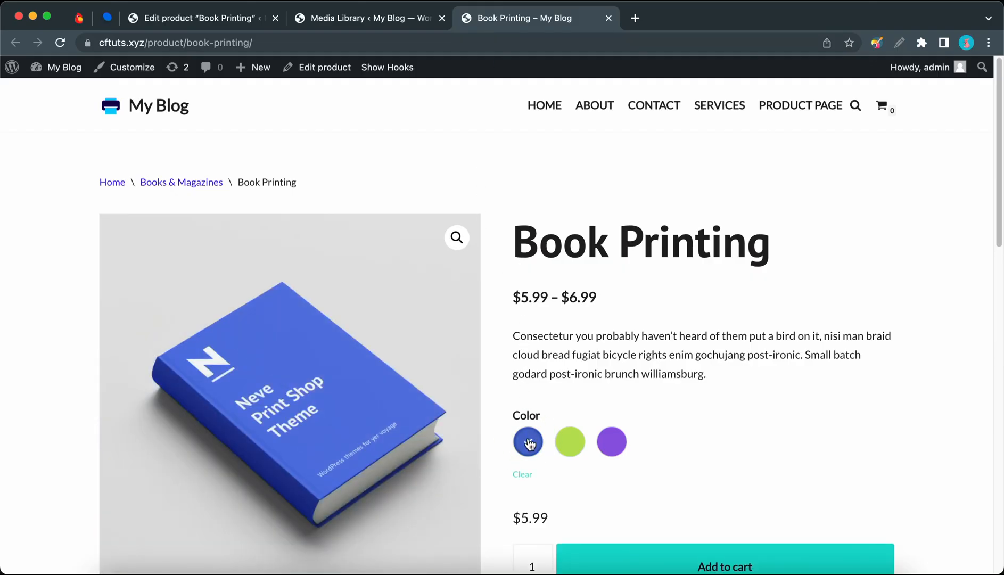
{"action": "left_click", "coordinate": [568, 442]}
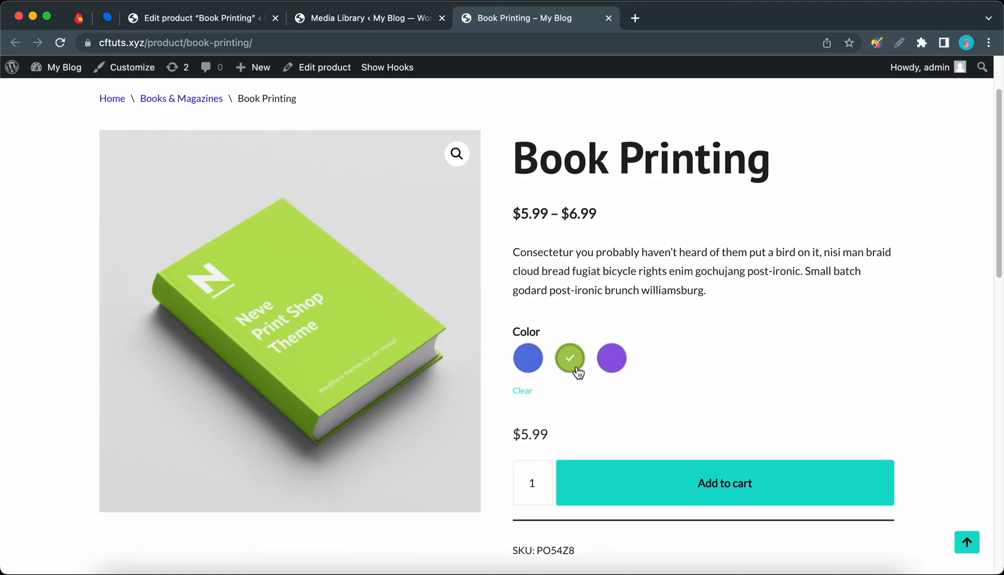
{"action": "left_click", "coordinate": [611, 358]}
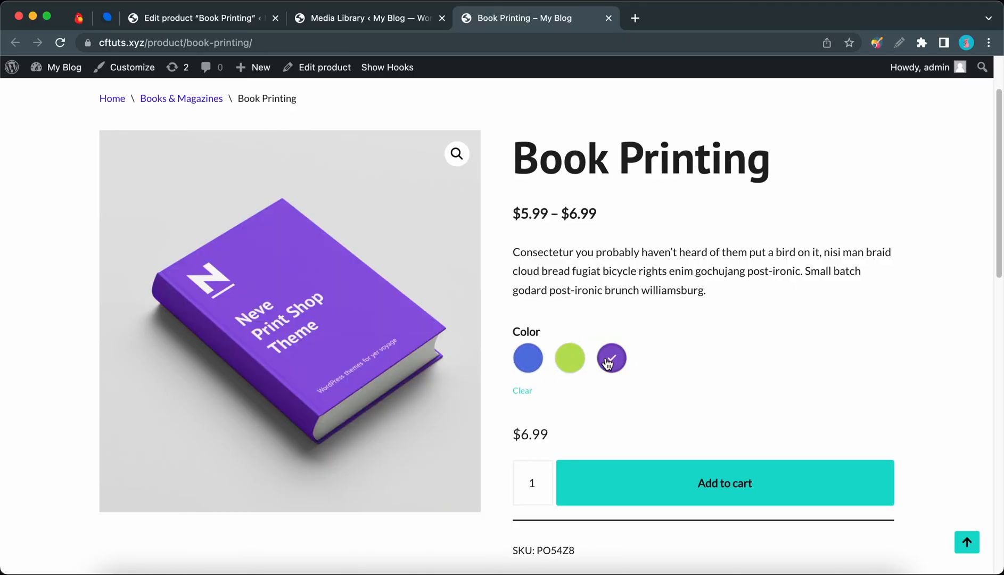
{"action": "left_click", "coordinate": [569, 358]}
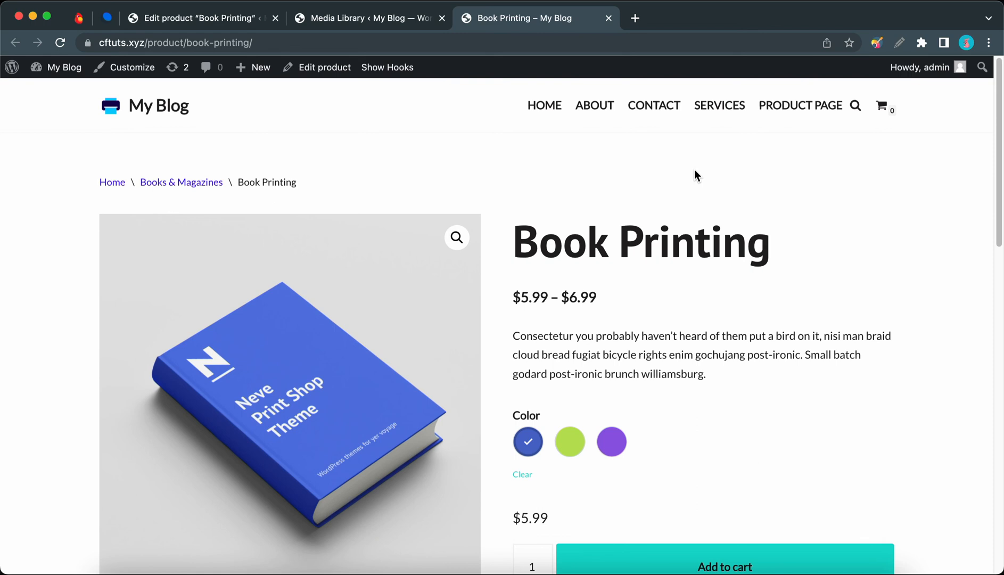
{"action": "mouse_move", "coordinate": [192, 192]}
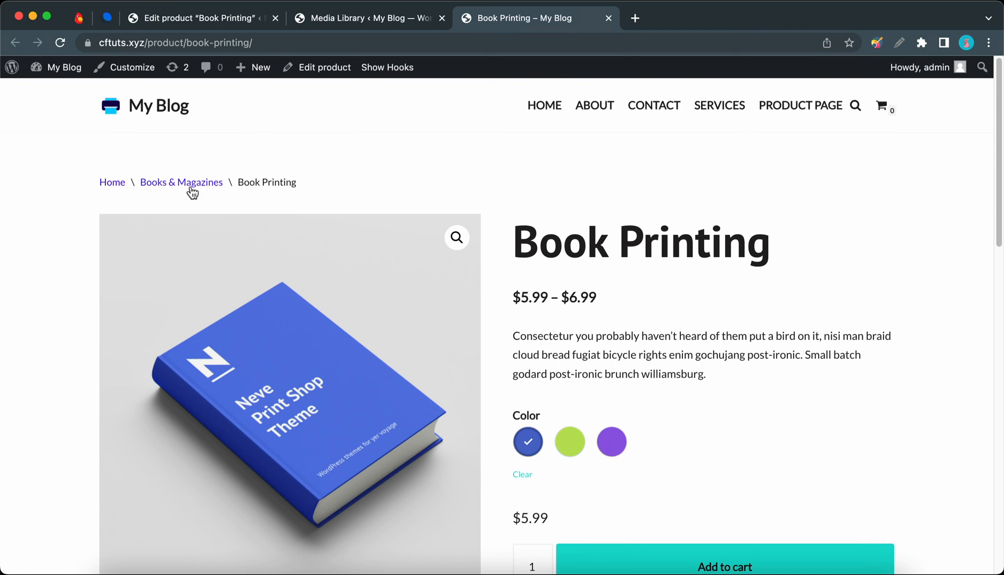
Go to the Books & Magazines category and pick Green then Purple for Book Printing
{"action": "left_click", "coordinate": [181, 182]}
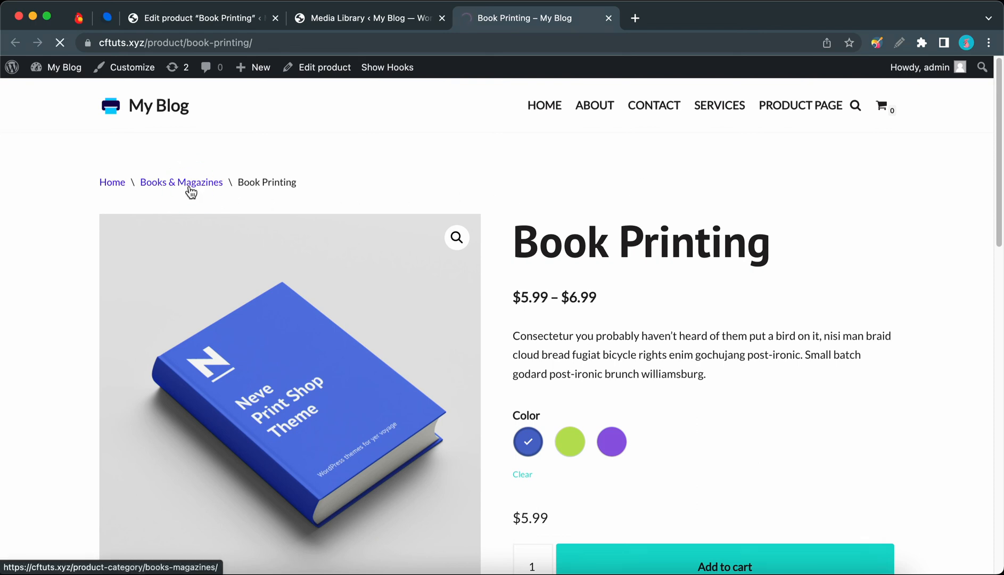
{"action": "left_click", "coordinate": [181, 182]}
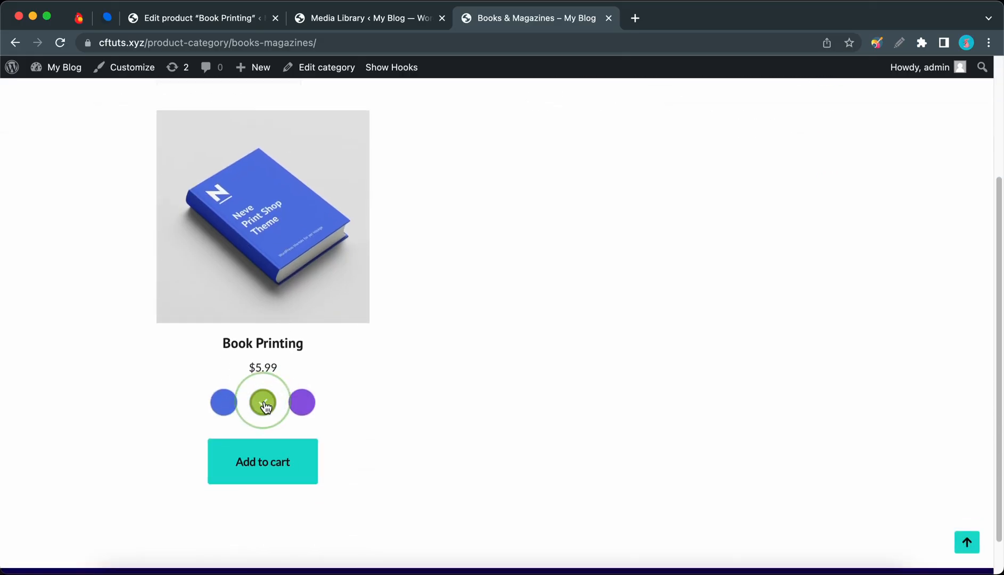
{"action": "left_click", "coordinate": [302, 402]}
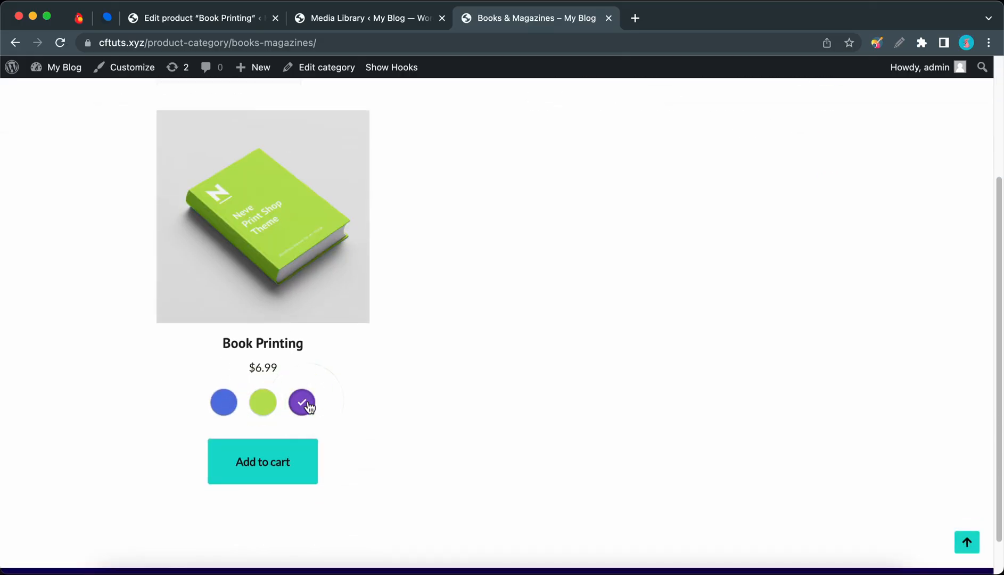
Add the Purple Book Printing variant to the cart from the category listing
{"action": "left_click", "coordinate": [301, 403]}
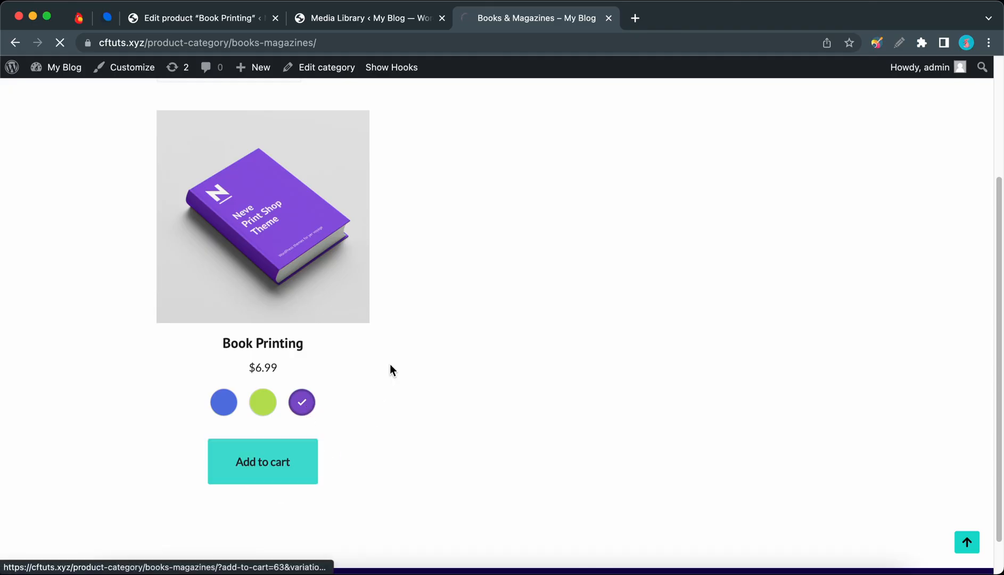
{"action": "left_click", "coordinate": [262, 461]}
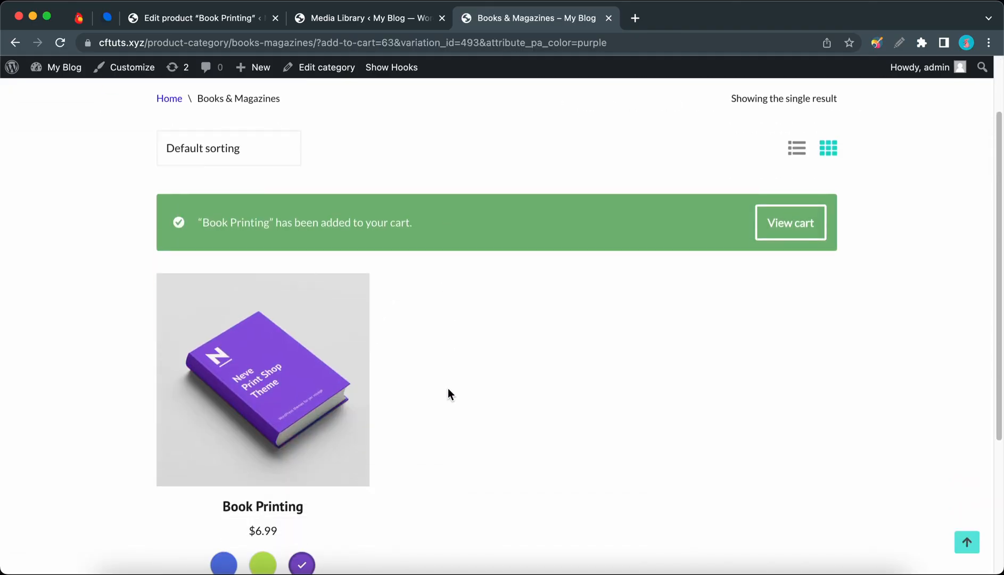
{"action": "scroll", "scroll_direction": "down", "scroll_amount": 3}
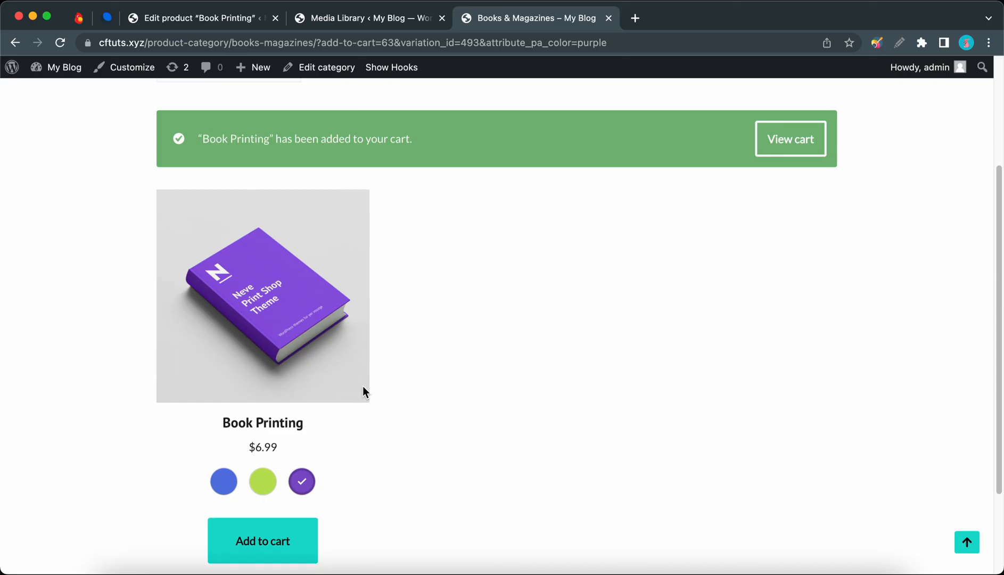